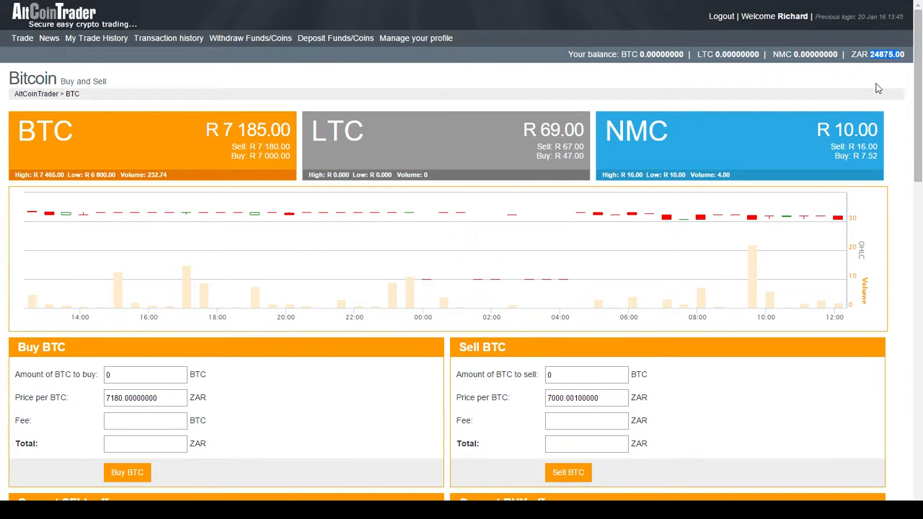
- Review the sell order book and pick the lowest asking price of 7180 ZAR
{"action": "scroll", "scroll_direction": "down", "scroll_amount": 3}
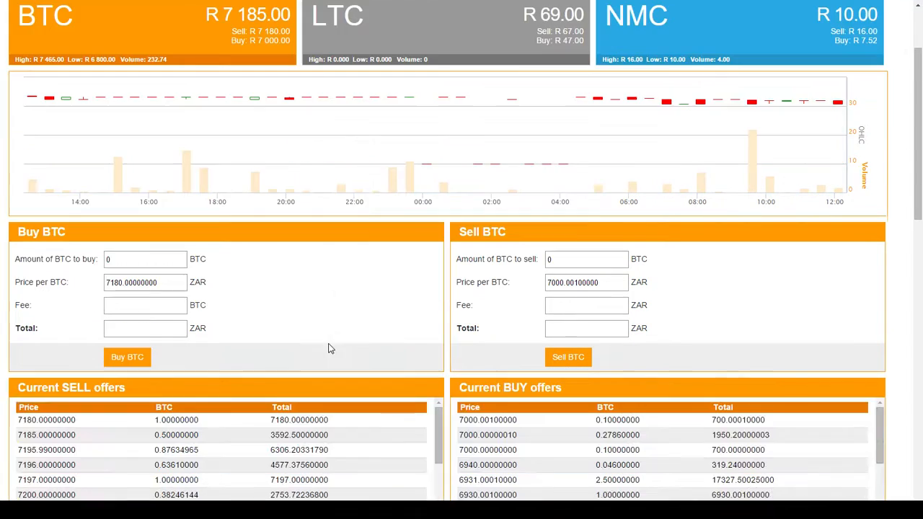
{"action": "scroll", "scroll_direction": "up", "scroll_amount": 3}
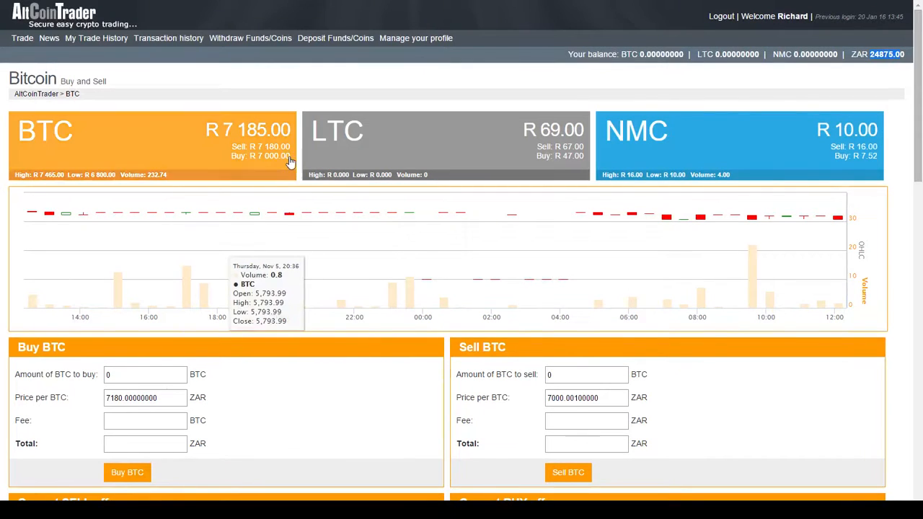
{"action": "mouse_move", "coordinate": [249, 149]}
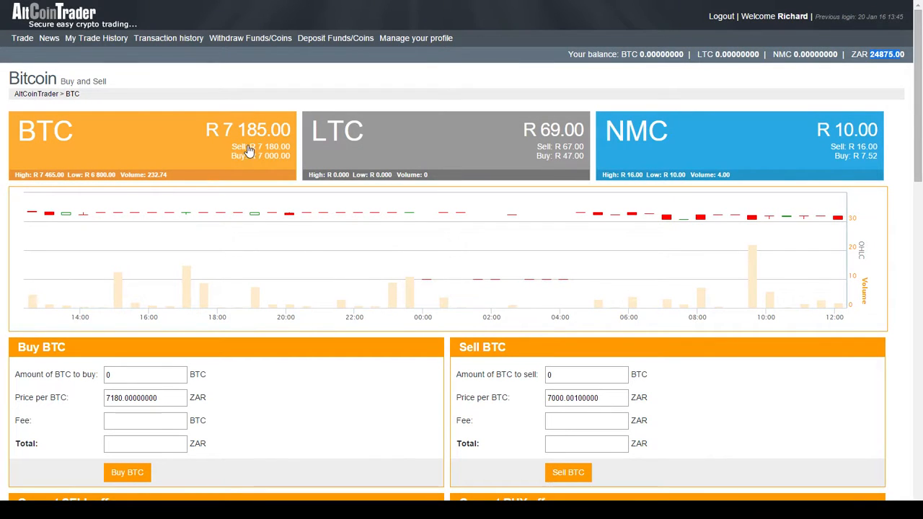
{"action": "mouse_move", "coordinate": [262, 155]}
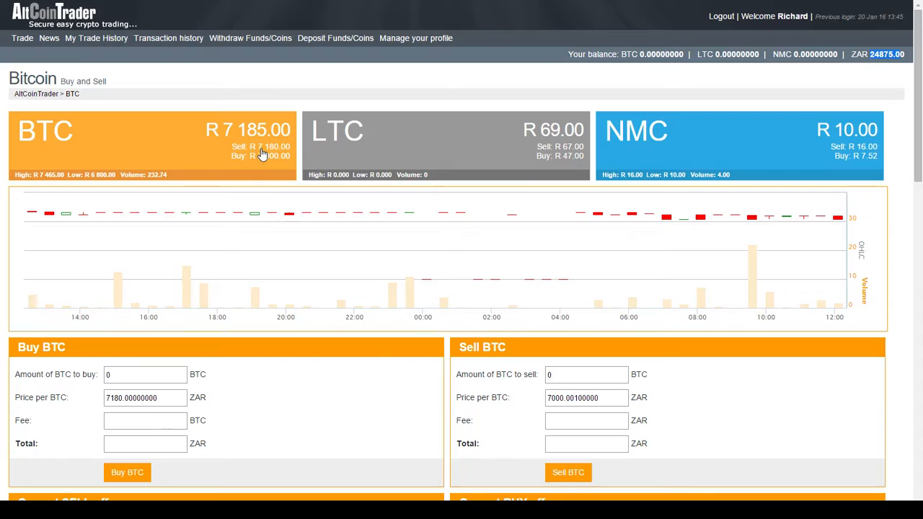
{"action": "mouse_move", "coordinate": [286, 153]}
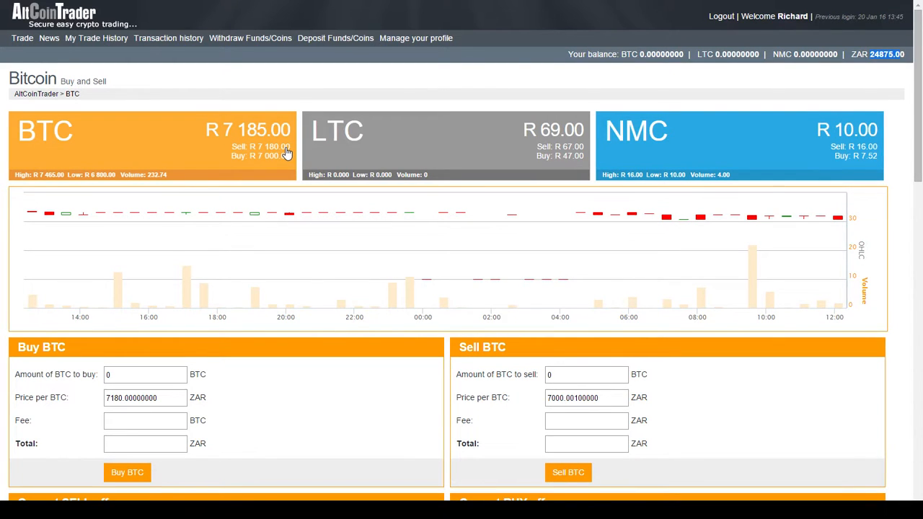
{"action": "scroll", "scroll_direction": "down", "scroll_amount": 3}
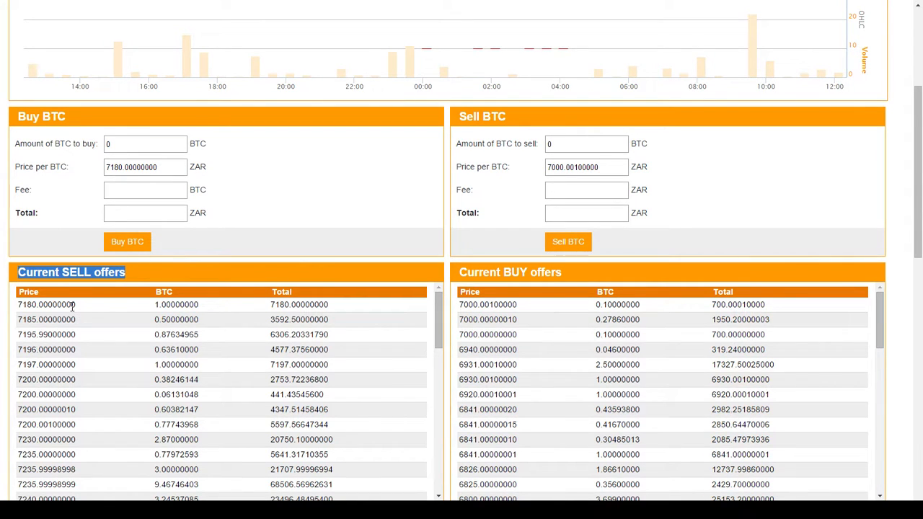
{"action": "double_click", "coordinate": [46, 304]}
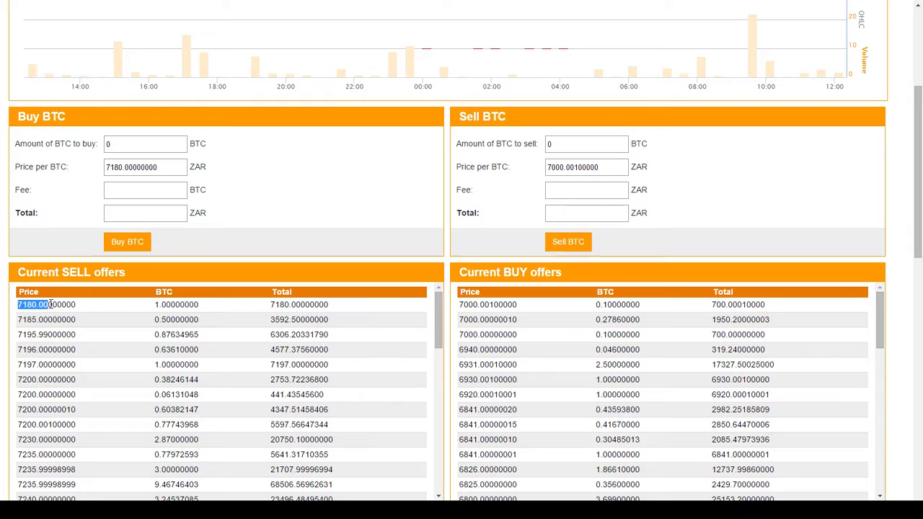
{"action": "left_click", "coordinate": [177, 304]}
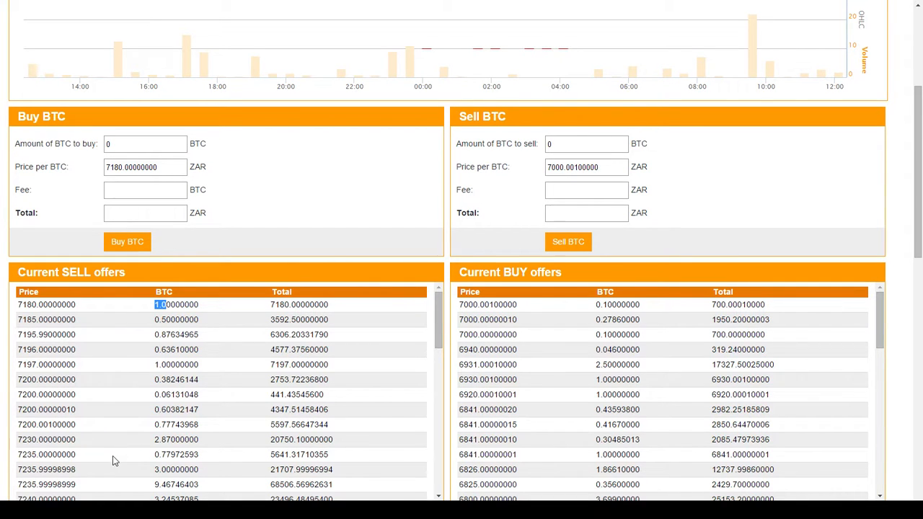
{"action": "scroll", "scroll_direction": "up", "scroll_amount": 3}
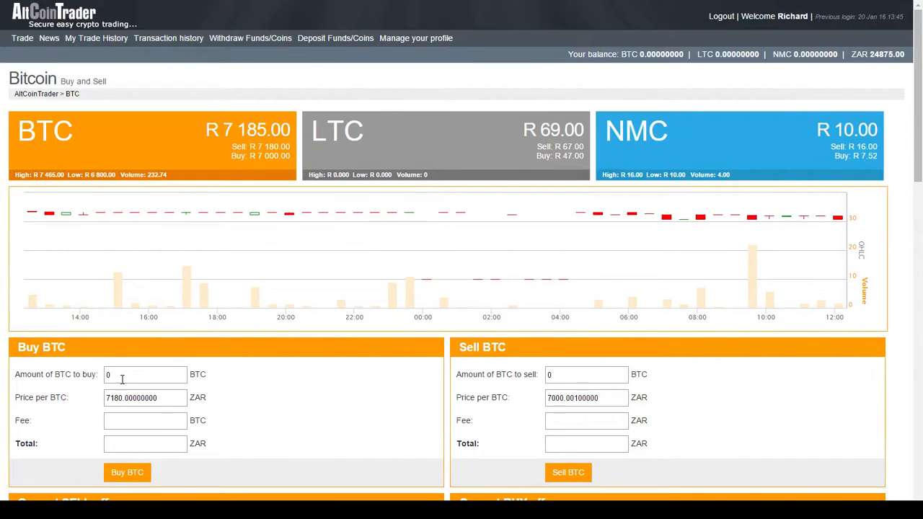
- Submit a buy order for 1 BTC at 7180 ZAR per BTC
{"action": "type", "text": "1"}
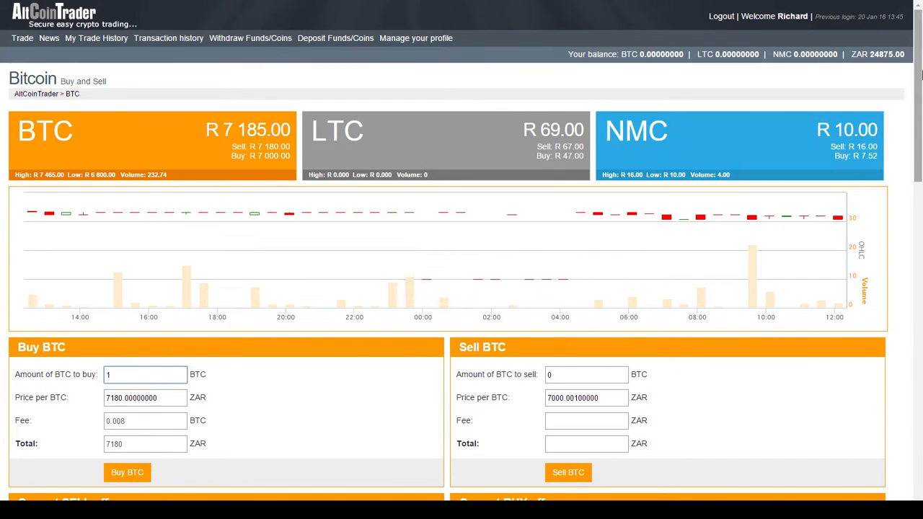
{"action": "left_click", "coordinate": [144, 398]}
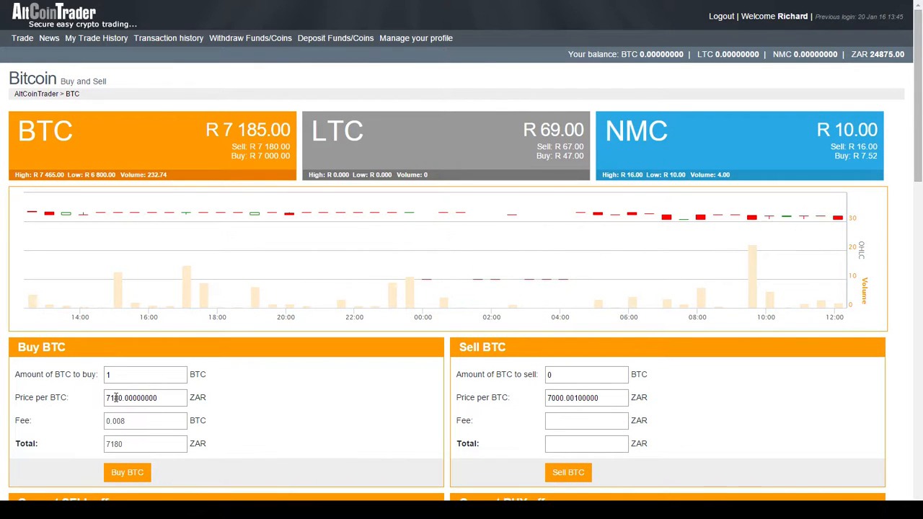
{"action": "scroll", "scroll_direction": "down", "scroll_amount": 3}
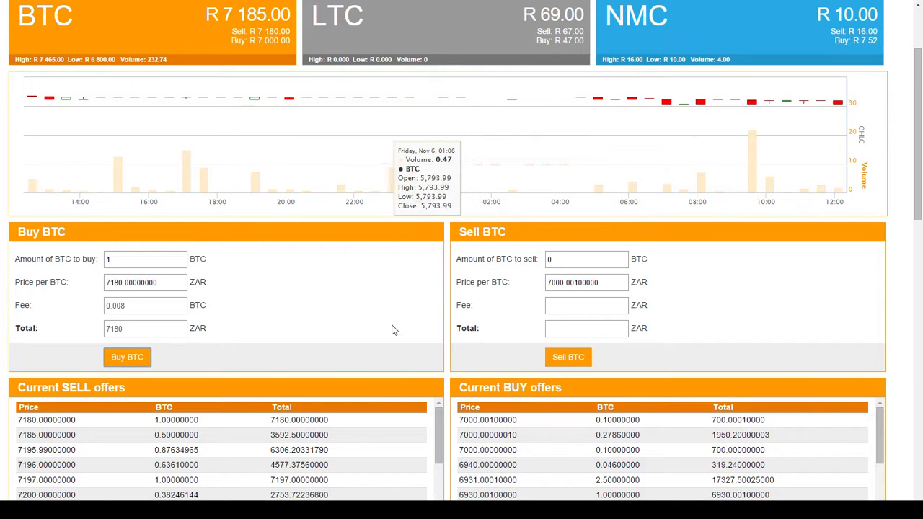
{"action": "left_click", "coordinate": [127, 357]}
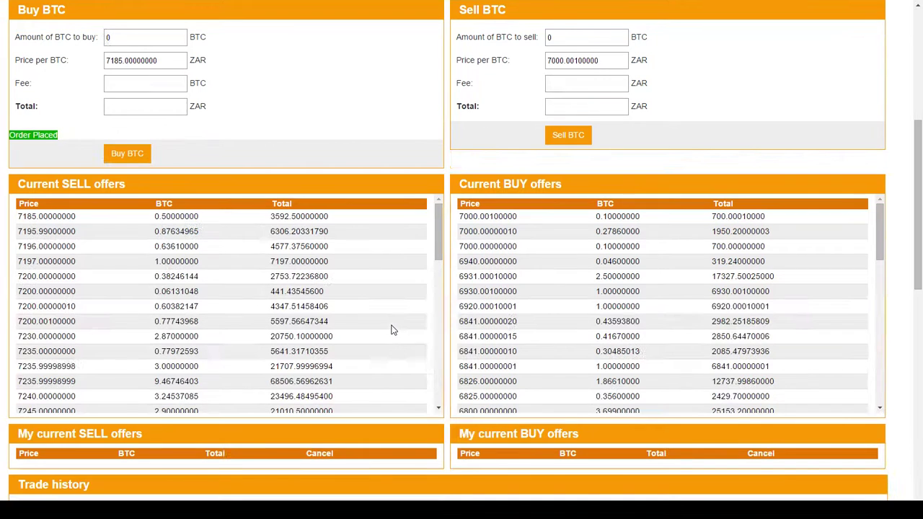
{"action": "scroll", "scroll_direction": "up", "scroll_amount": 3}
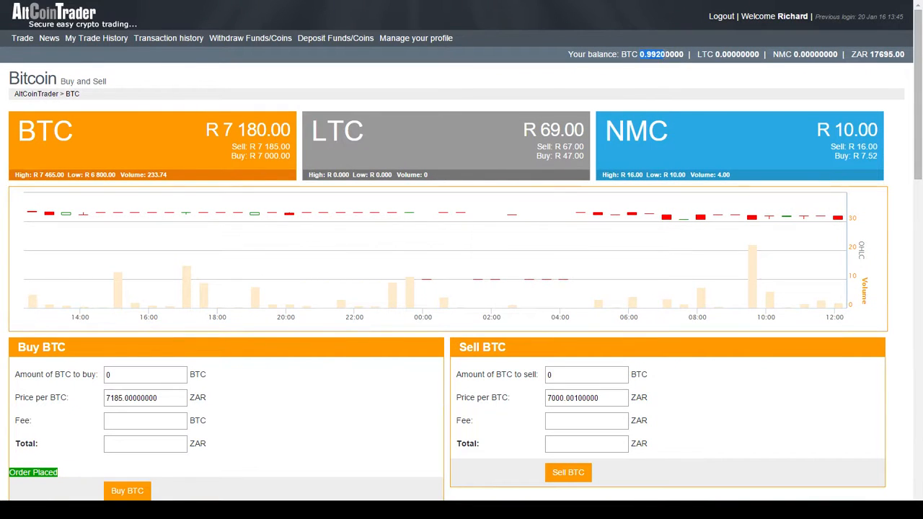
{"action": "mouse_move", "coordinate": [608, 168]}
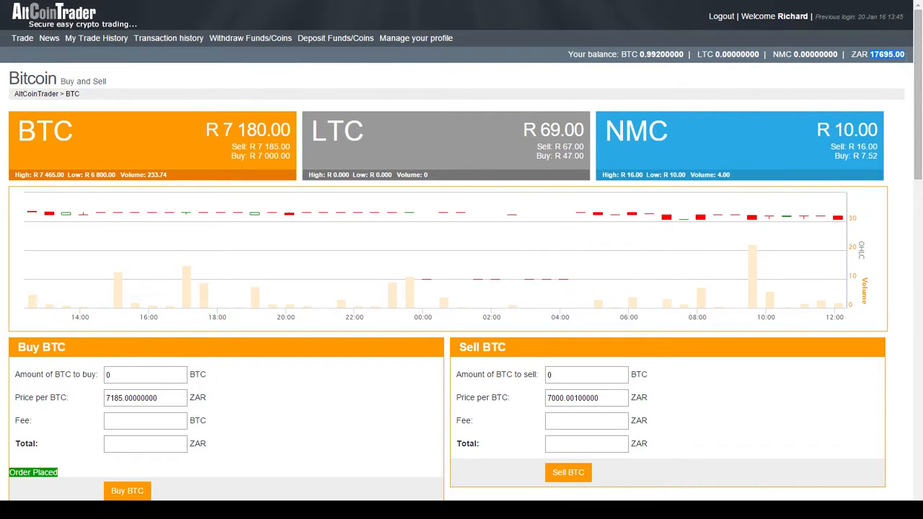
{"action": "mouse_move", "coordinate": [859, 96]}
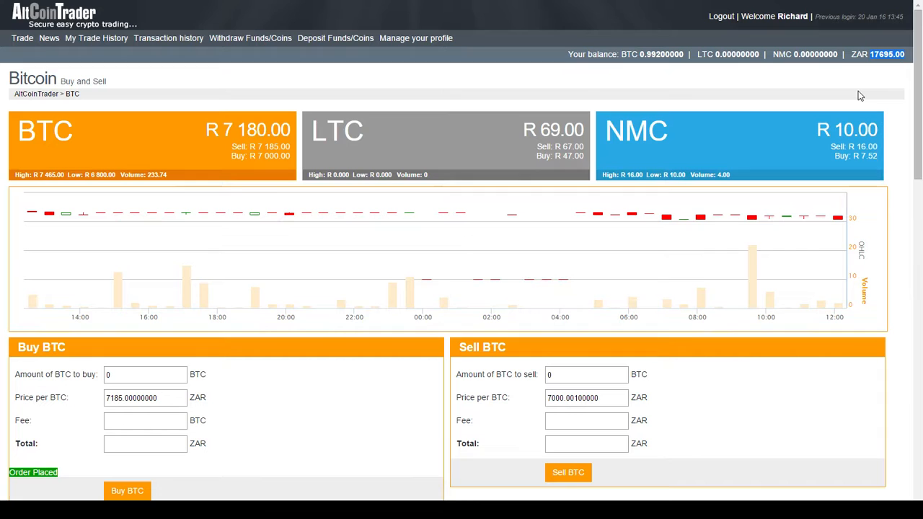
{"action": "mouse_move", "coordinate": [381, 316]}
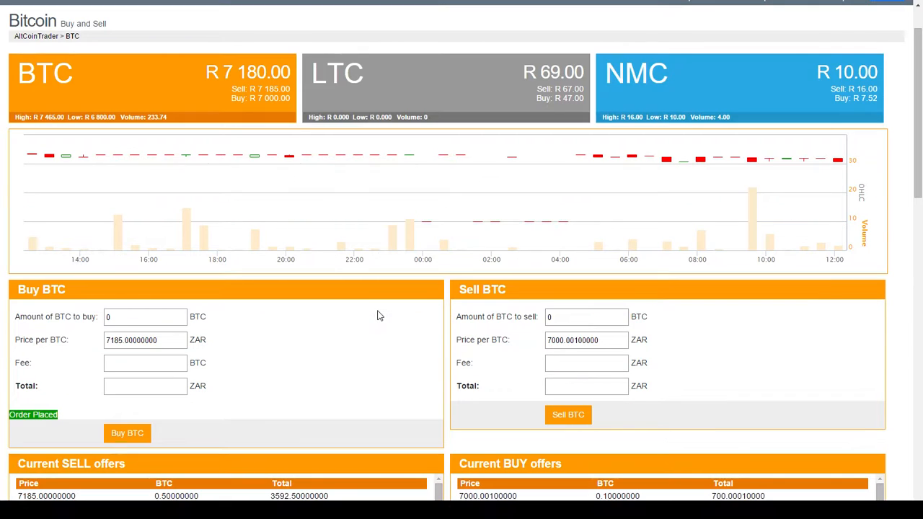
- Pick the new lowest ask of 7185 ZAR and enter 1 BTC as the amount to buy
{"action": "scroll", "scroll_direction": "down", "scroll_amount": 3}
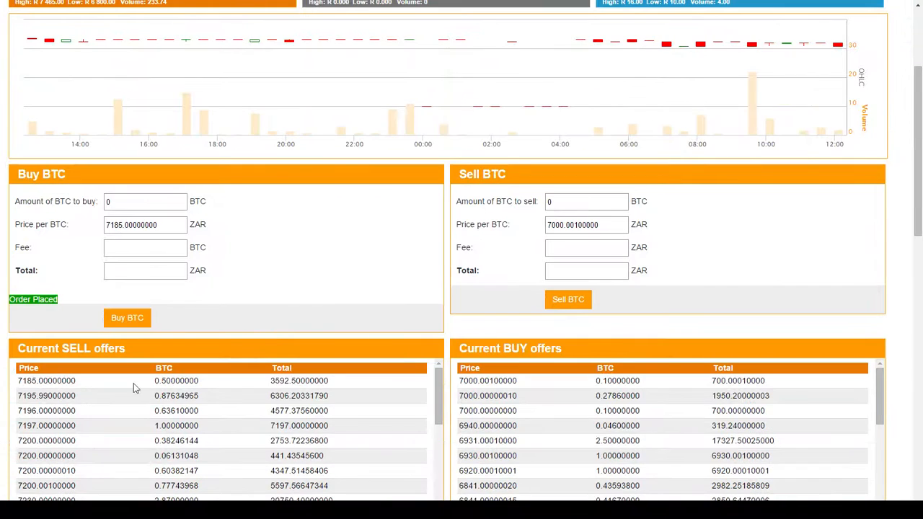
{"action": "double_click", "coordinate": [27, 381]}
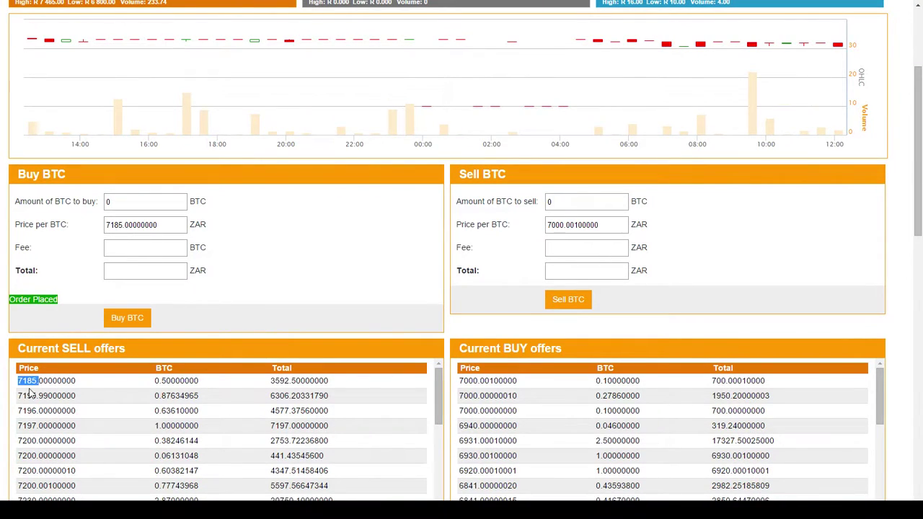
{"action": "mouse_move", "coordinate": [168, 380]}
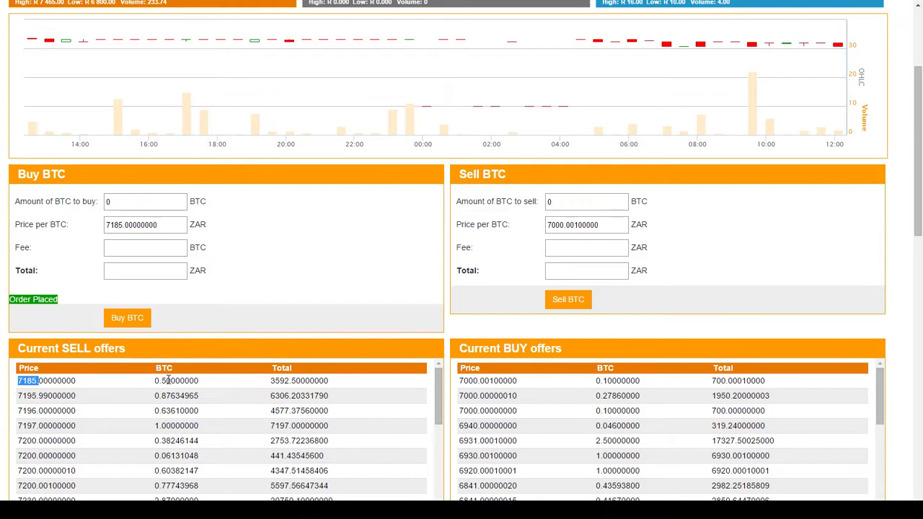
{"action": "scroll", "scroll_direction": "up", "scroll_amount": 3}
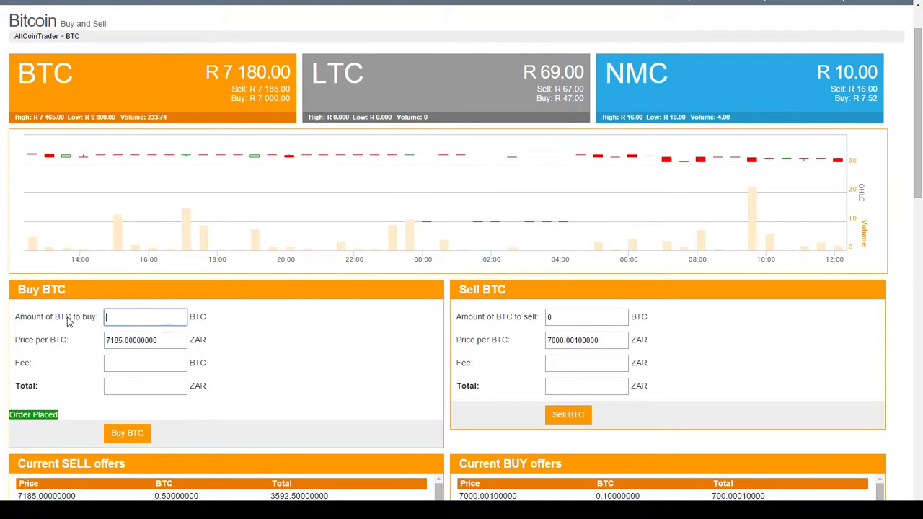
{"action": "type", "text": "1"}
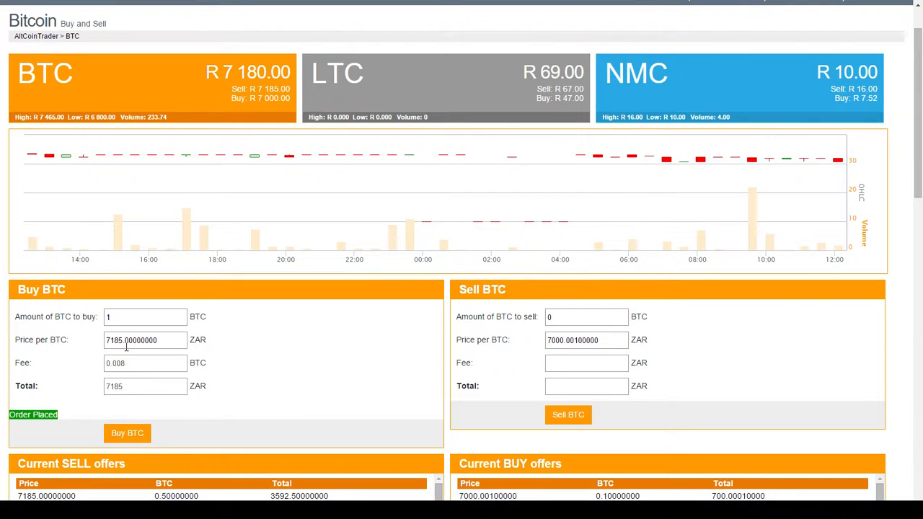
{"action": "scroll", "scroll_direction": "down", "scroll_amount": 3}
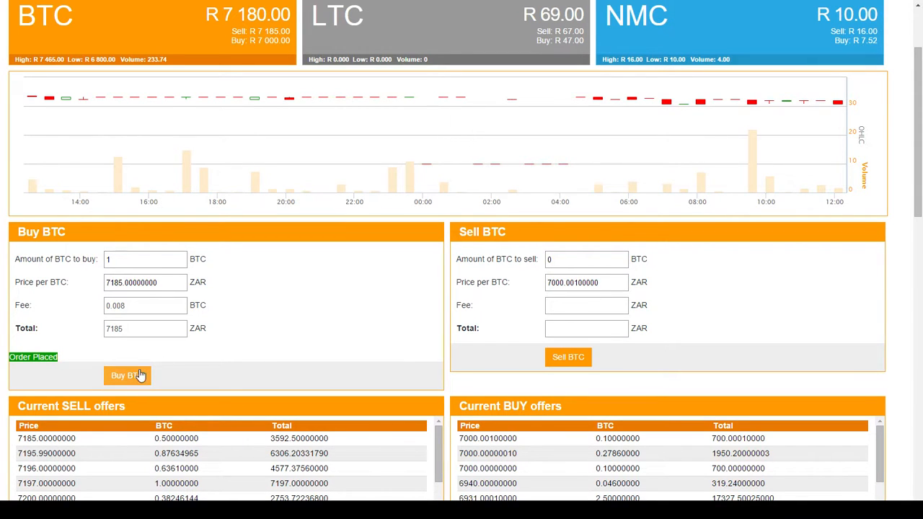
{"action": "mouse_move", "coordinate": [479, 106]}
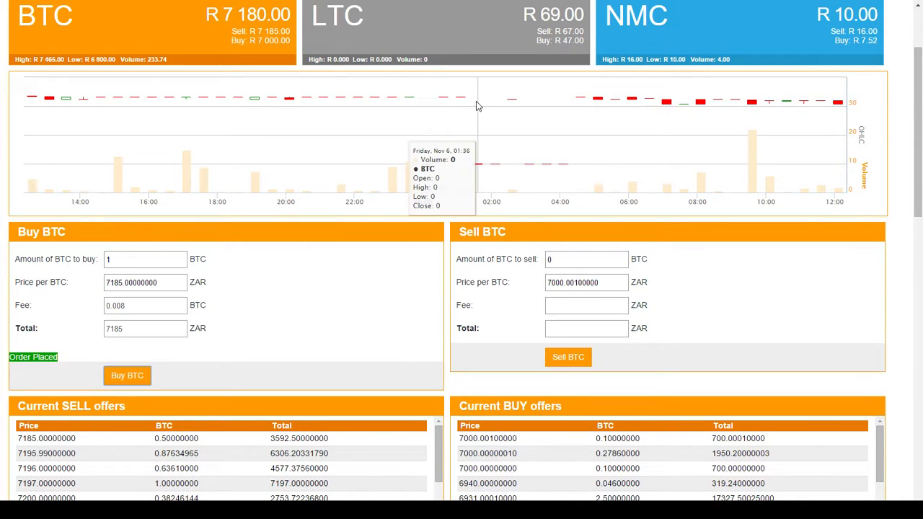
{"action": "mouse_move", "coordinate": [487, 274]}
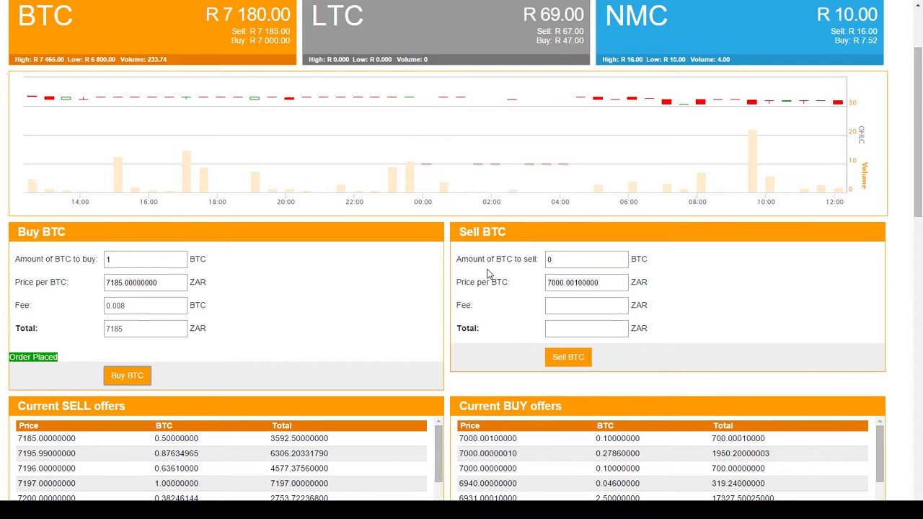
{"action": "scroll", "scroll_direction": "up", "scroll_amount": 3}
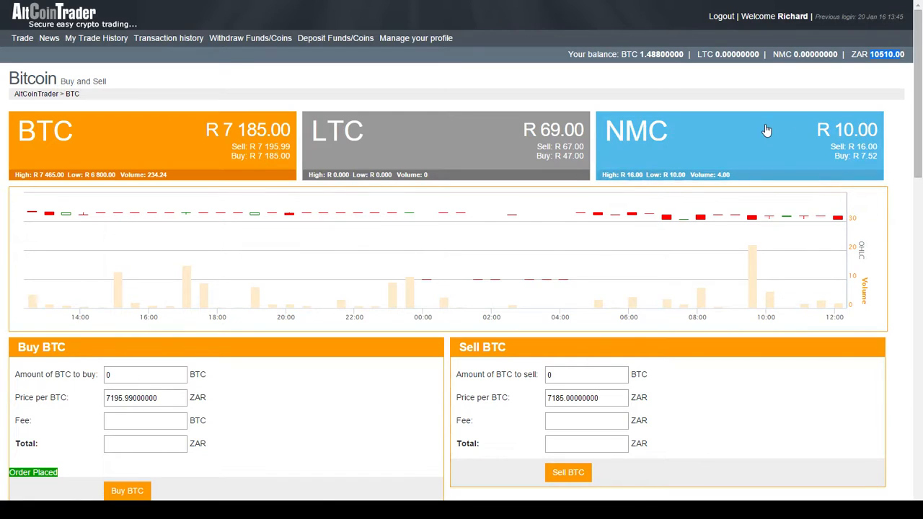
- Review the open 0.5 BTC buy offer at 7185 ZAR totalling 3592.50 before cancelling it
{"action": "scroll", "scroll_direction": "down", "scroll_amount": 3}
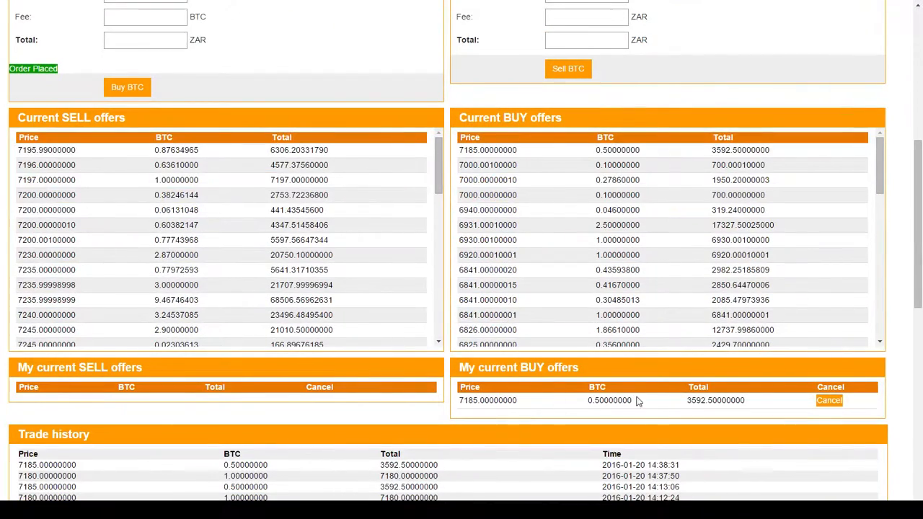
{"action": "double_click", "coordinate": [715, 401]}
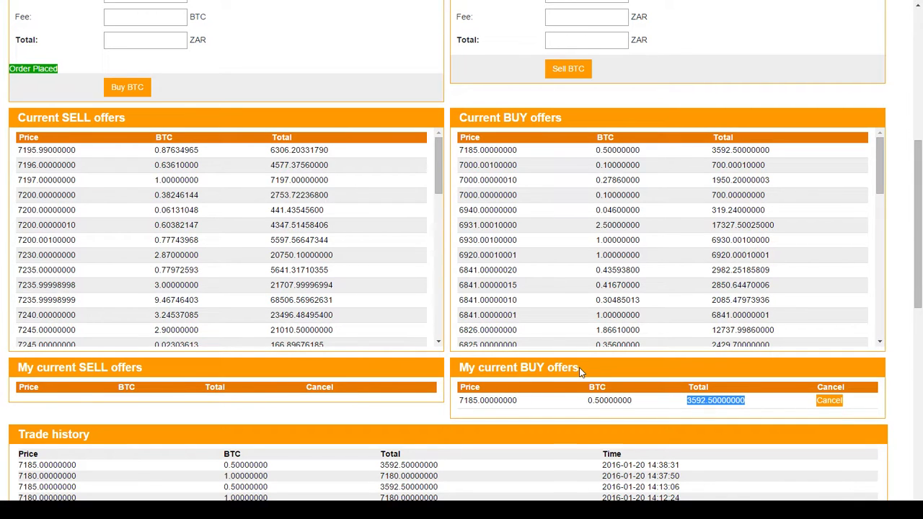
{"action": "mouse_move", "coordinate": [470, 403]}
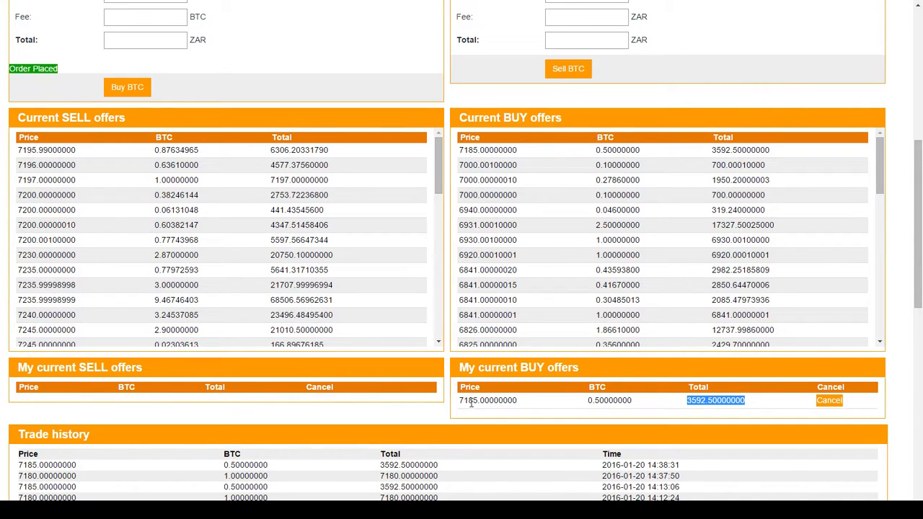
{"action": "mouse_move", "coordinate": [592, 403]}
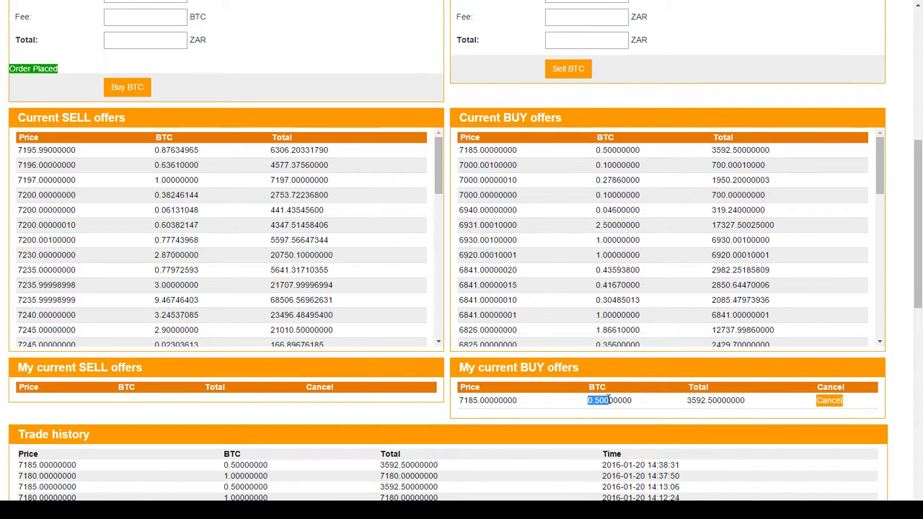
{"action": "scroll", "scroll_direction": "up", "scroll_amount": 3}
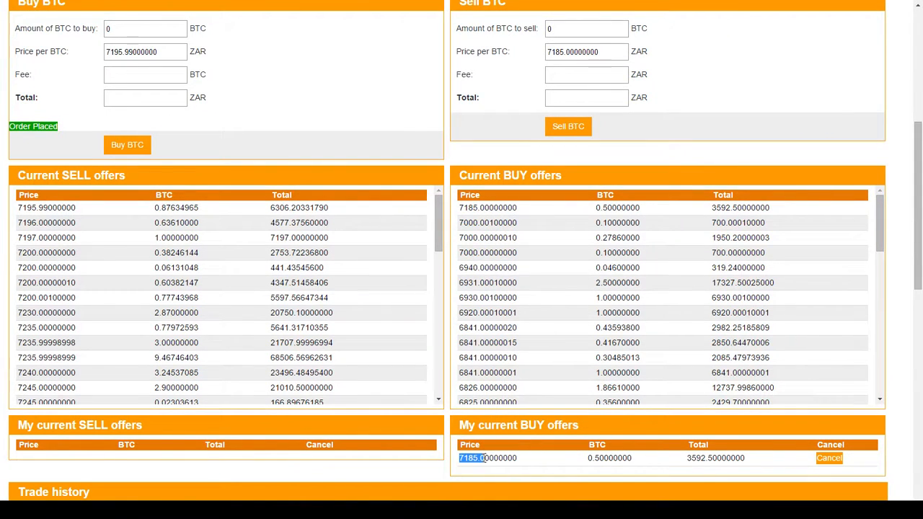
{"action": "double_click", "coordinate": [486, 458]}
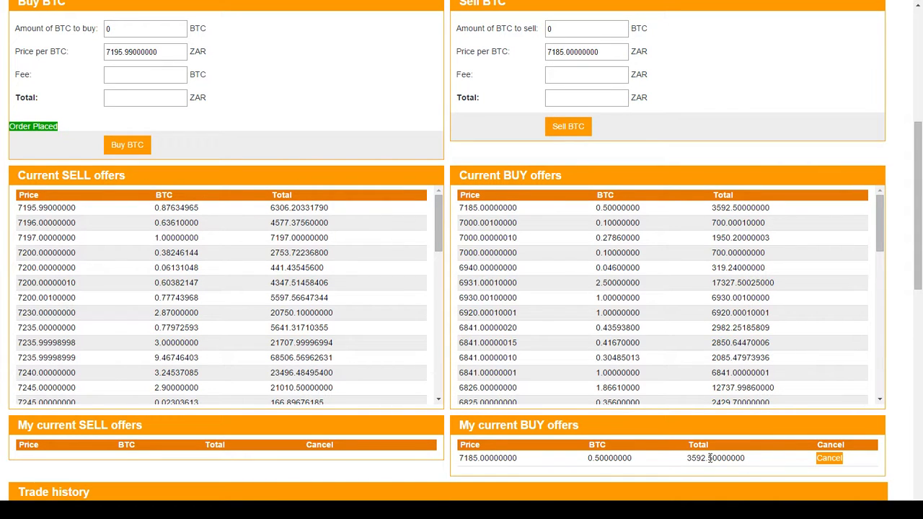
{"action": "scroll", "scroll_direction": "up", "scroll_amount": 3}
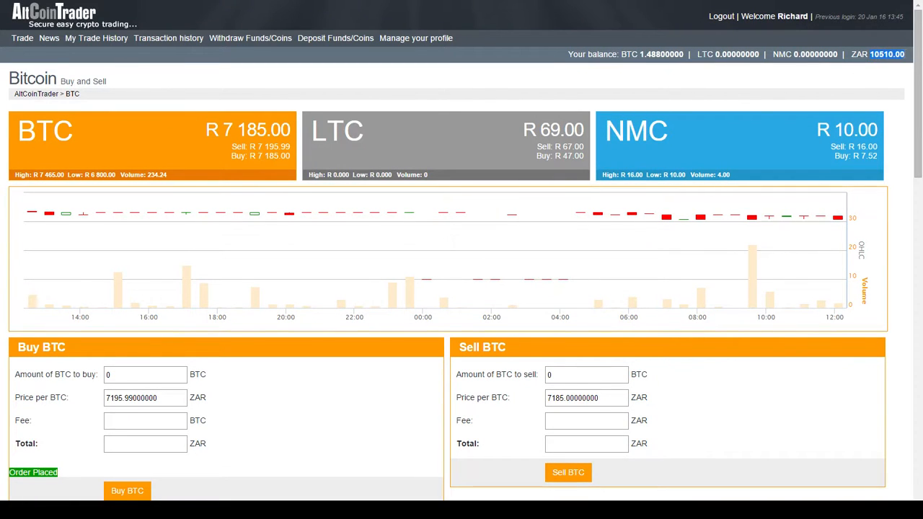
{"action": "scroll", "scroll_direction": "down", "scroll_amount": 3}
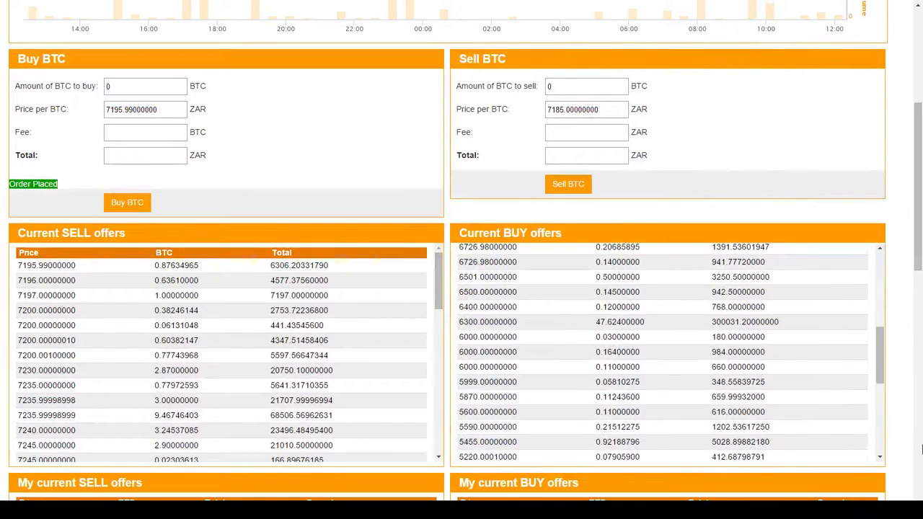
{"action": "scroll", "scroll_direction": "down", "scroll_amount": 3}
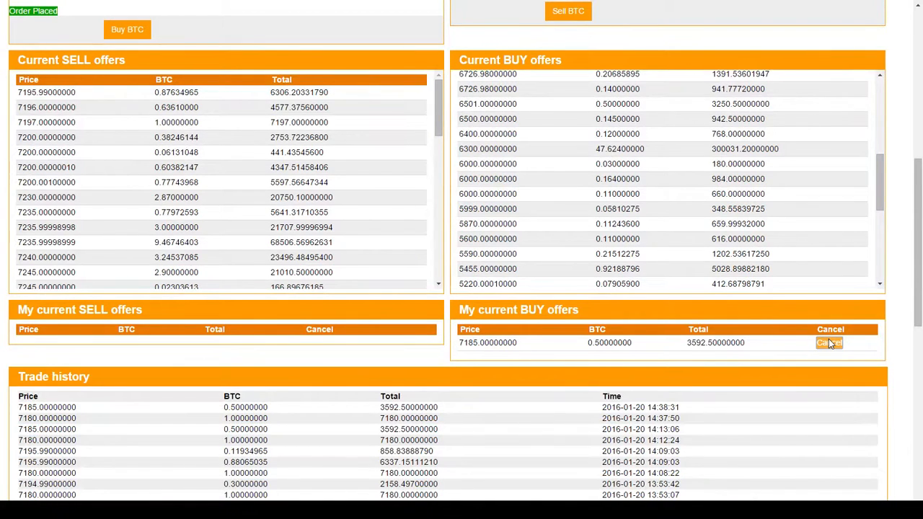
{"action": "scroll", "scroll_direction": "up", "scroll_amount": 3}
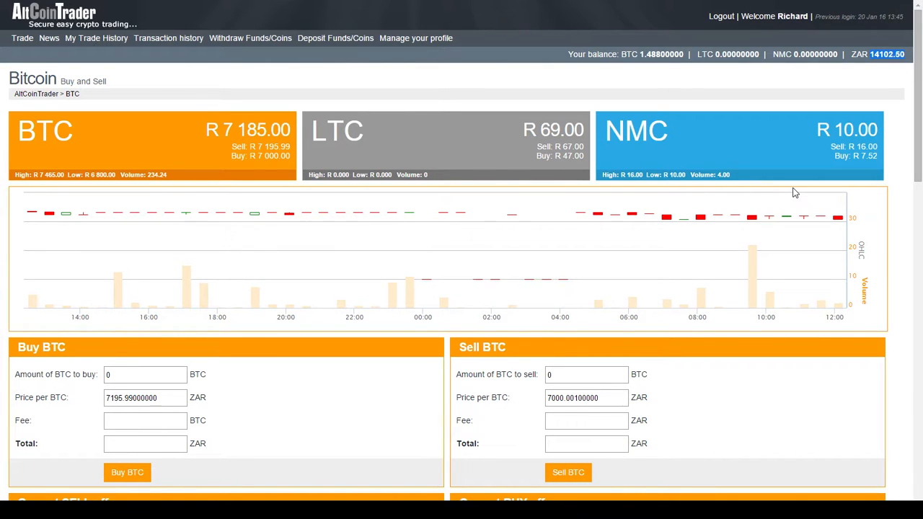
{"action": "scroll", "scroll_direction": "down", "scroll_amount": 3}
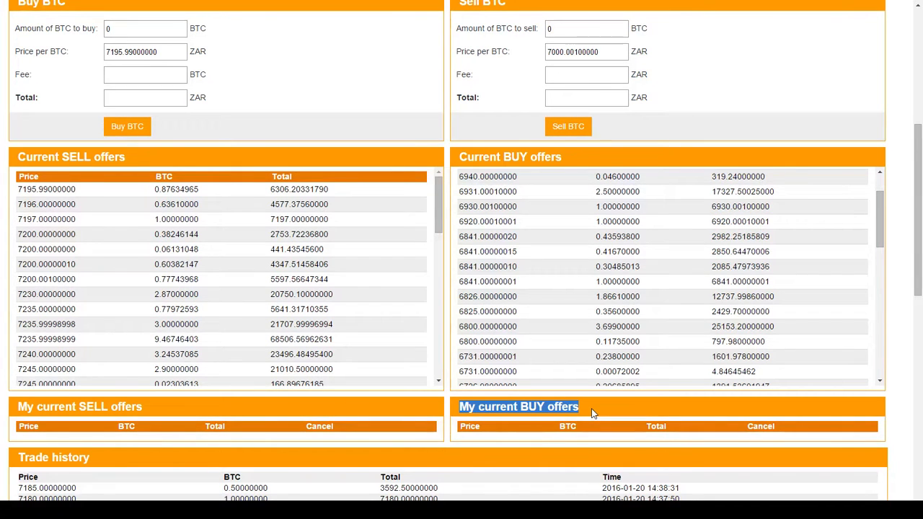
{"action": "scroll", "scroll_direction": "up", "scroll_amount": 3}
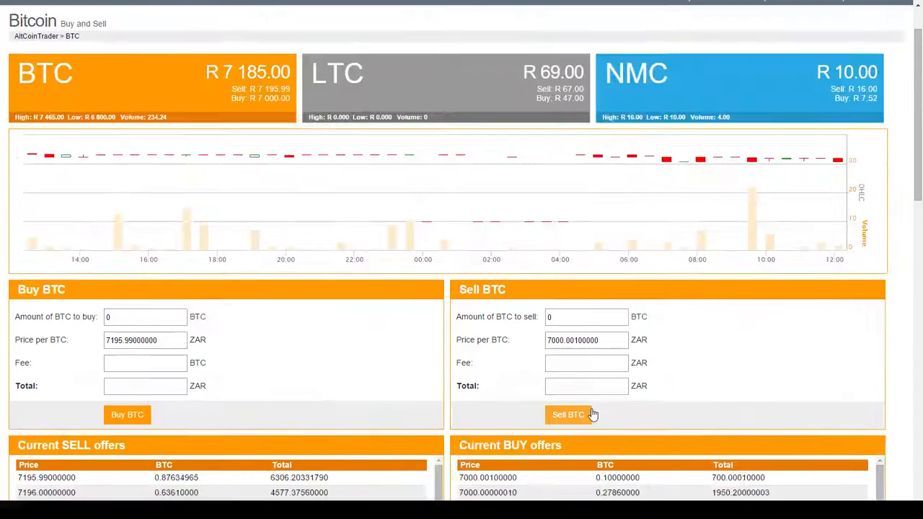
{"action": "mouse_move", "coordinate": [517, 414]}
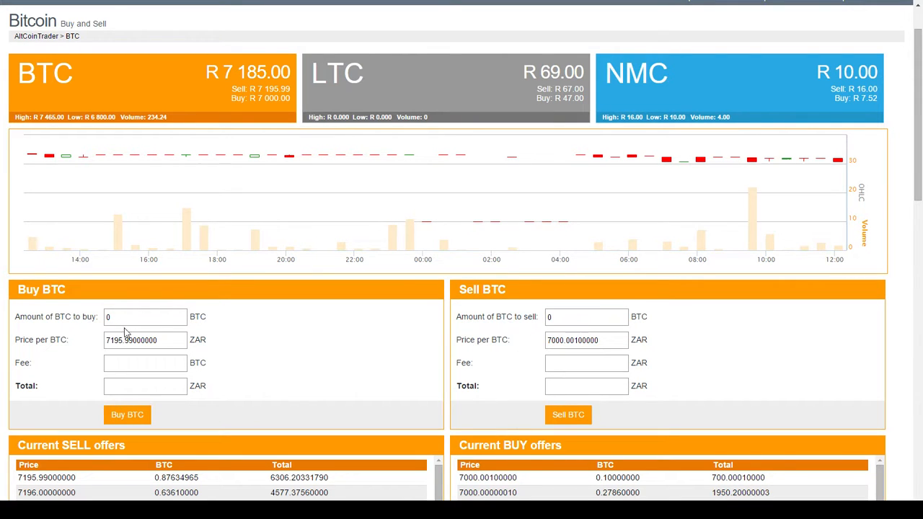
{"action": "scroll", "scroll_direction": "down", "scroll_amount": 3}
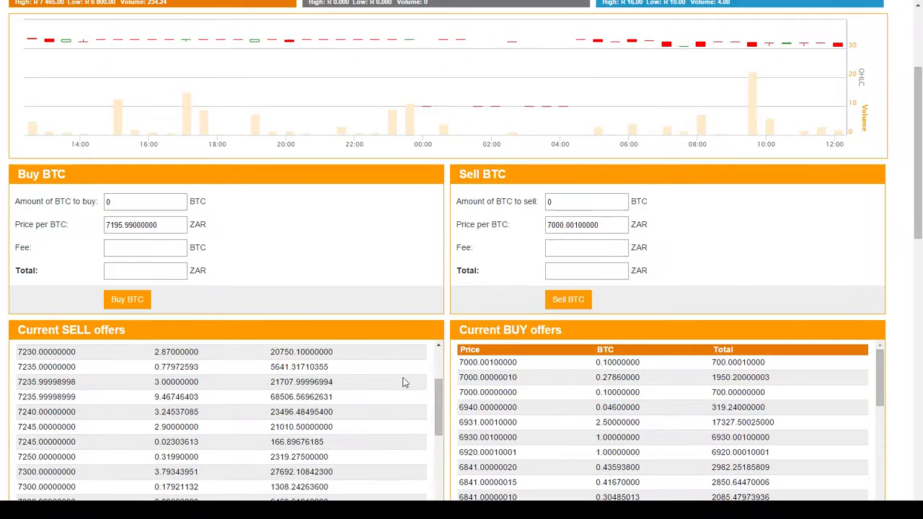
{"action": "scroll", "scroll_direction": "up", "scroll_amount": 3}
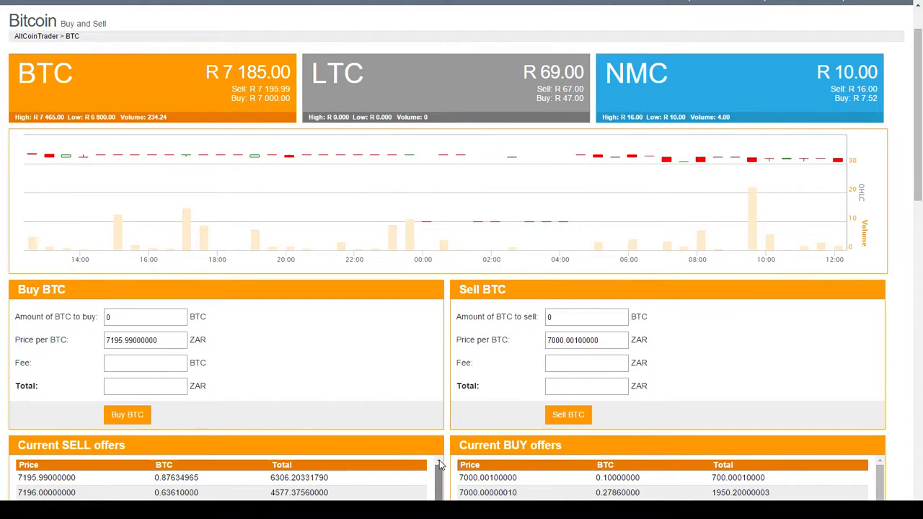
{"action": "scroll", "scroll_direction": "down", "scroll_amount": 3}
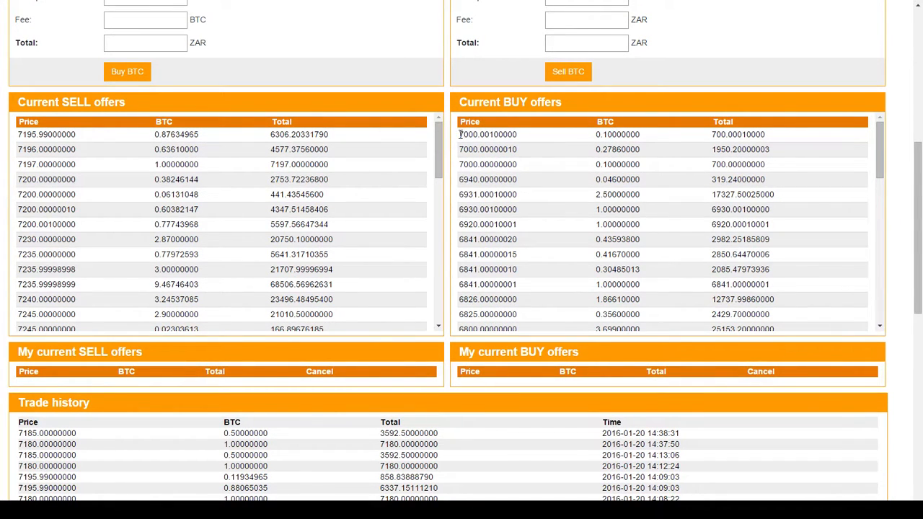
{"action": "double_click", "coordinate": [488, 134]}
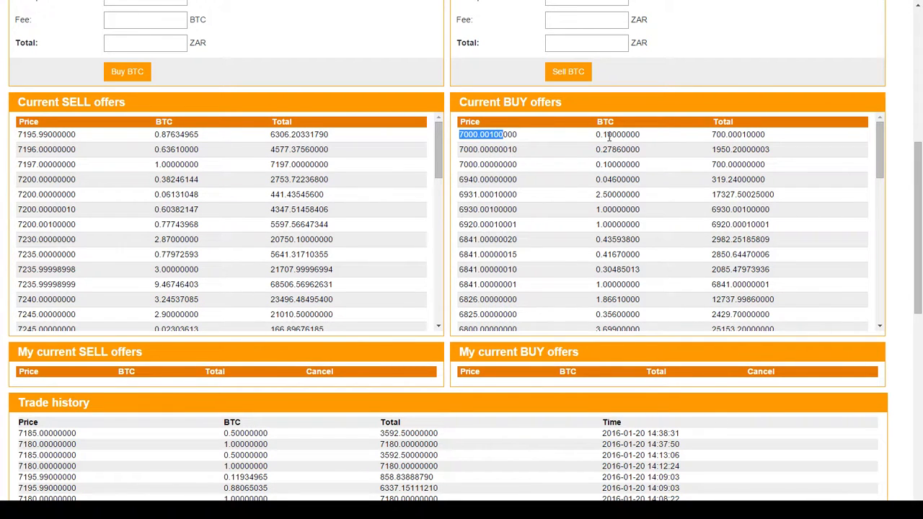
{"action": "scroll", "scroll_direction": "up", "scroll_amount": 3}
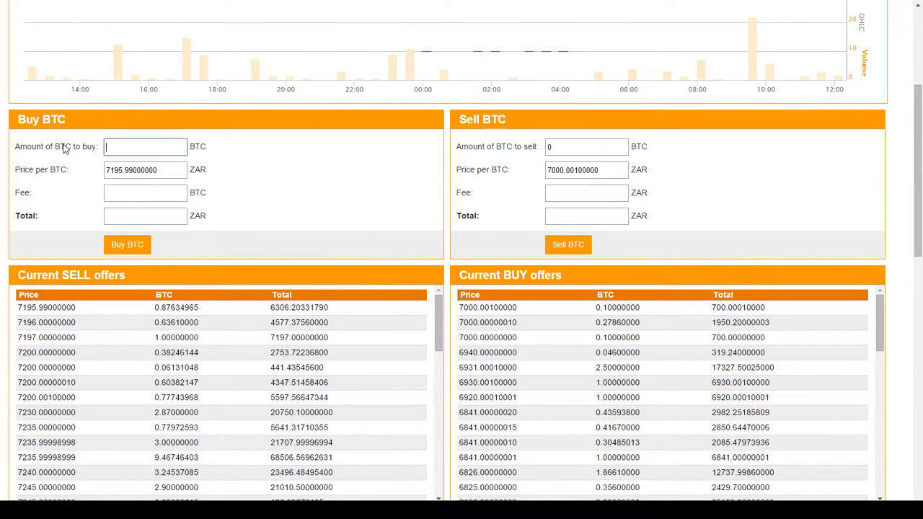
{"action": "mouse_move", "coordinate": [559, 43]}
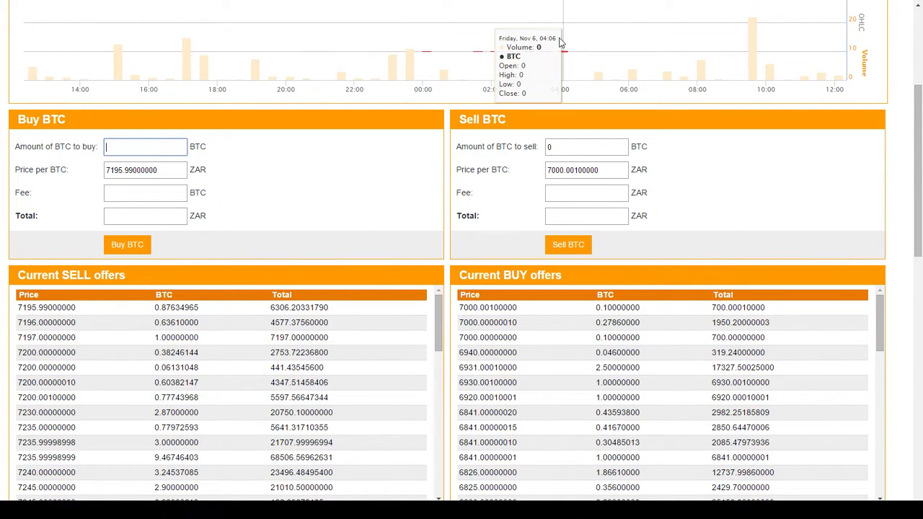
- Submit a 1 BTC buy order at 7001 ZAR, just above the best buy offer of 7000.001
{"action": "type", "text": "1"}
{"action": "left_click", "coordinate": [145, 169]}
{"action": "type", "text": "7"}
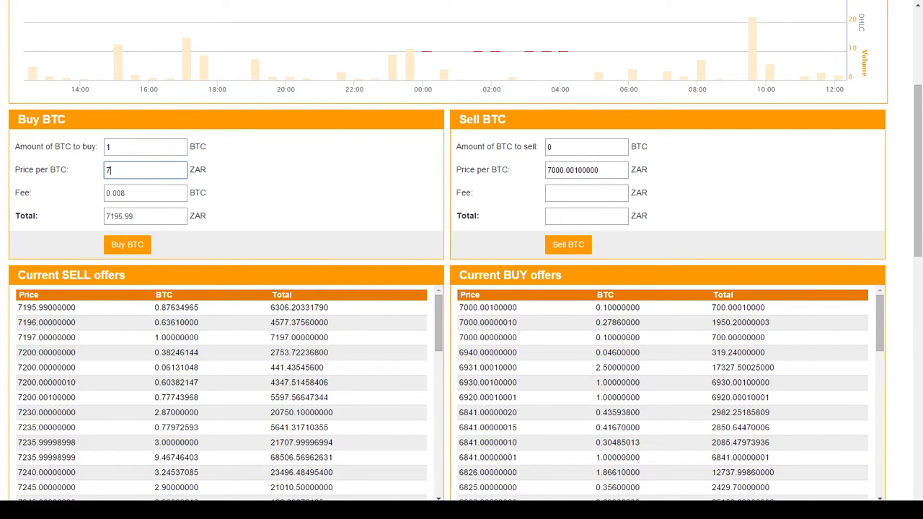
{"action": "type", "text": "001"}
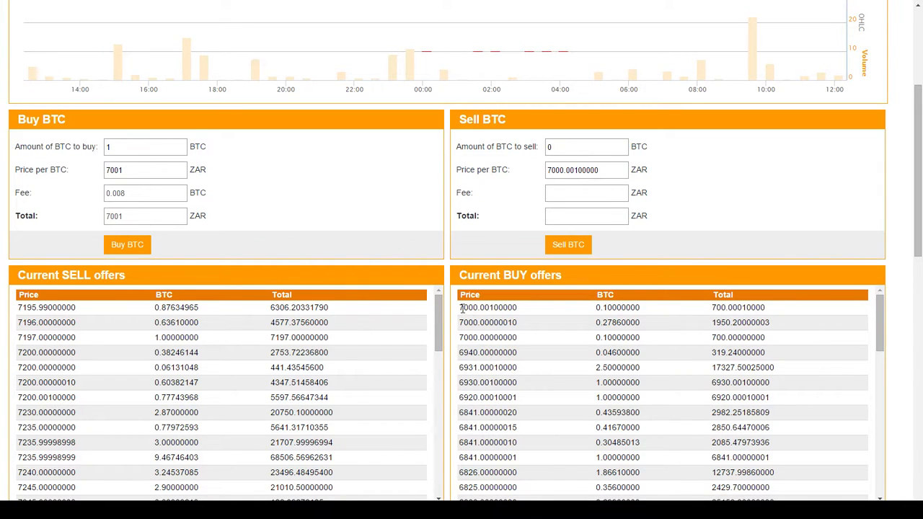
{"action": "double_click", "coordinate": [488, 308]}
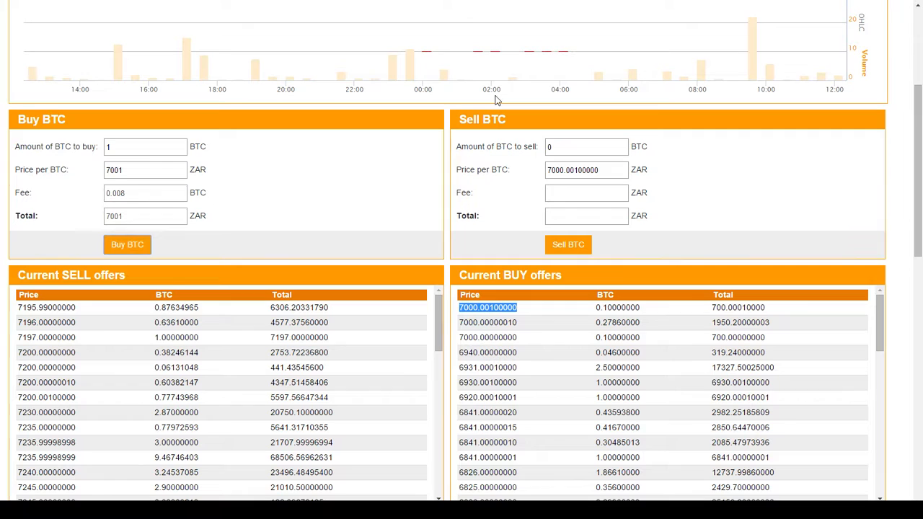
{"action": "left_click", "coordinate": [127, 245]}
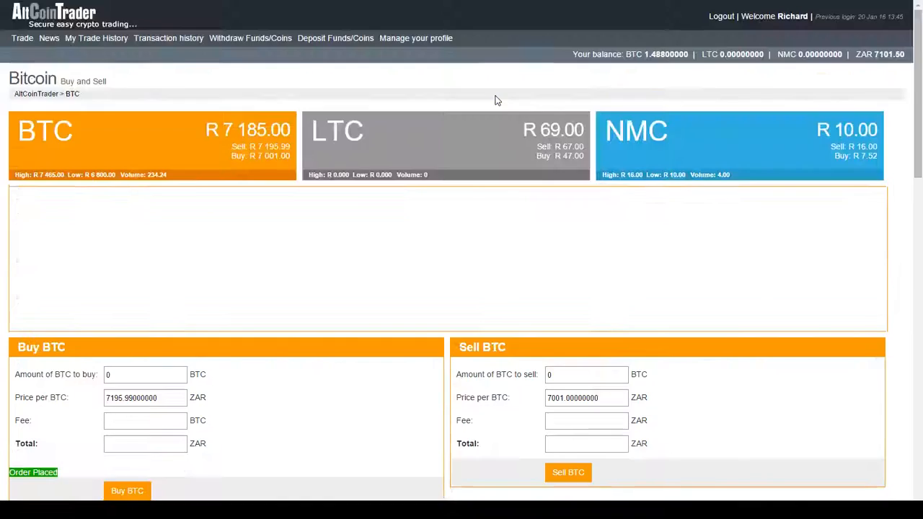
{"action": "scroll", "scroll_direction": "down", "scroll_amount": 3}
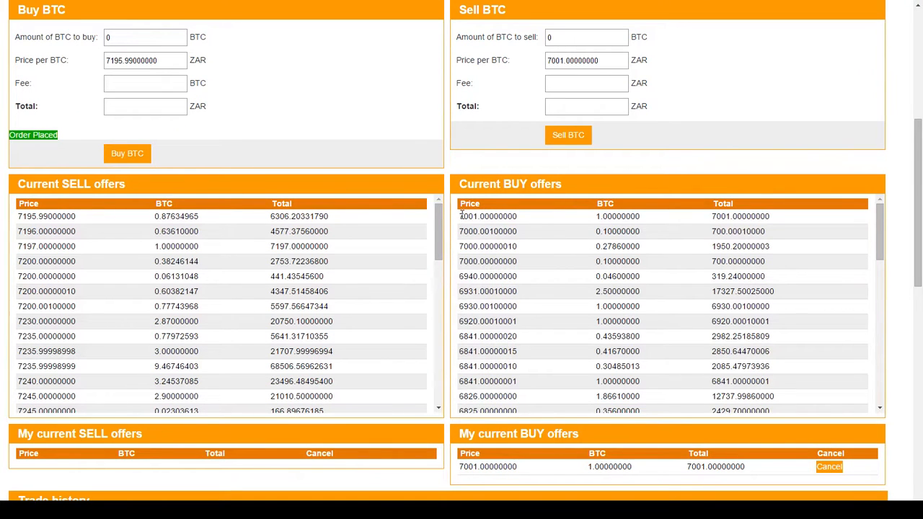
{"action": "double_click", "coordinate": [488, 216]}
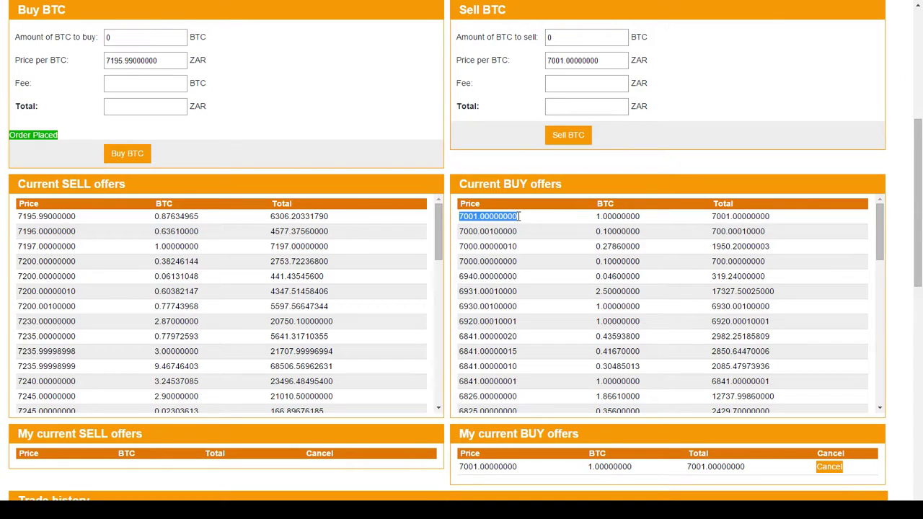
{"action": "mouse_move", "coordinate": [598, 224]}
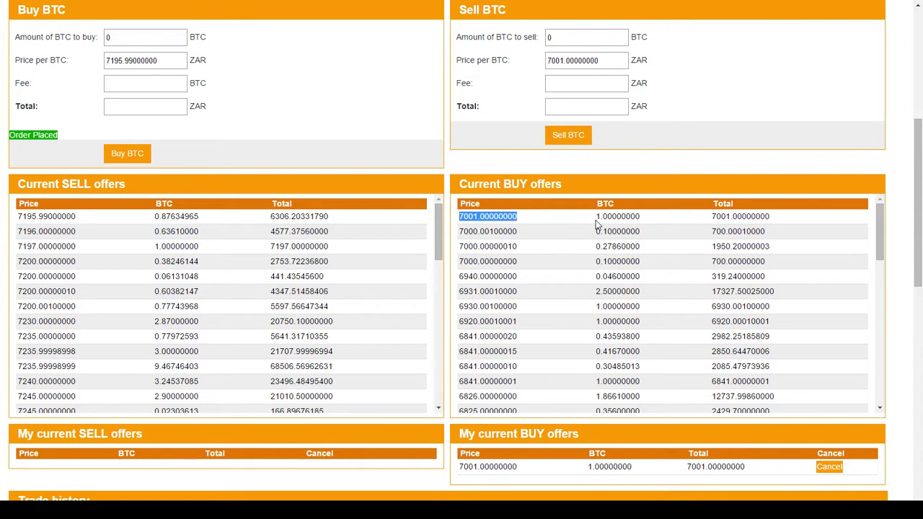
{"action": "scroll", "scroll_direction": "up", "scroll_amount": 3}
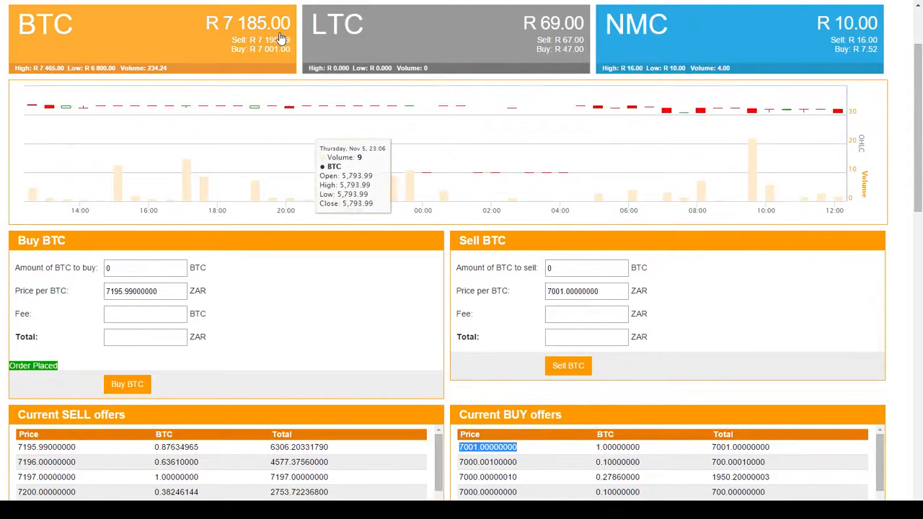
{"action": "scroll", "scroll_direction": "down", "scroll_amount": 3}
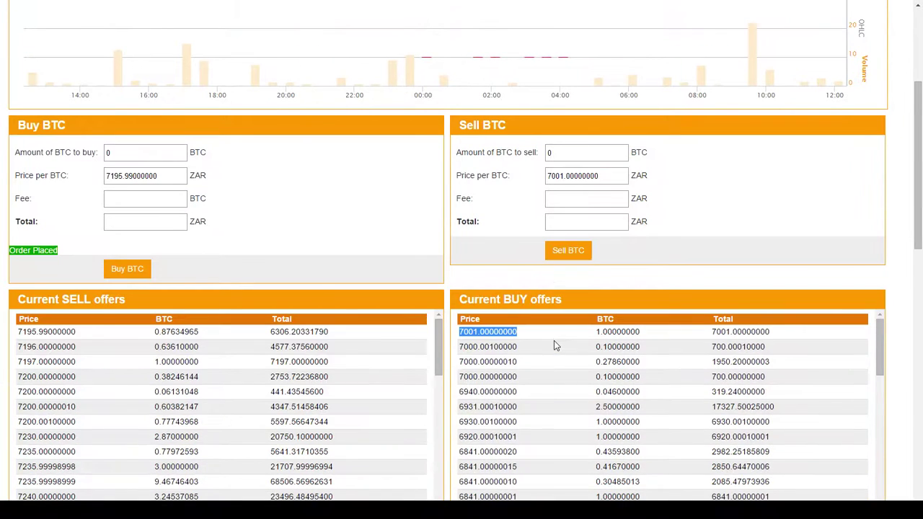
{"action": "scroll", "scroll_direction": "down", "scroll_amount": 3}
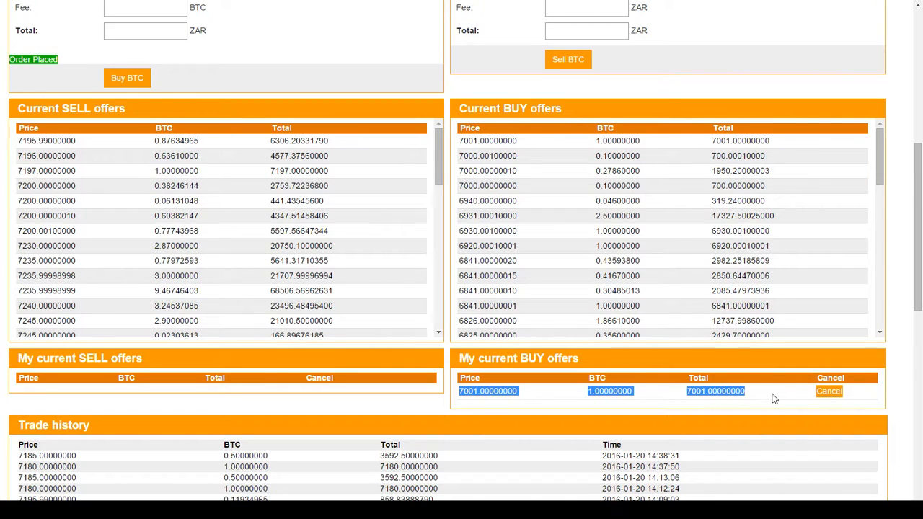
{"action": "mouse_move", "coordinate": [492, 136]}
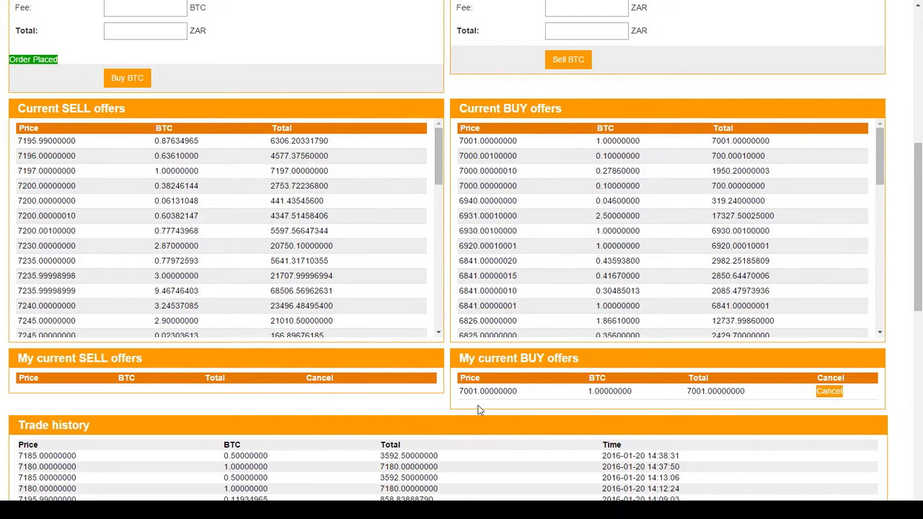
{"action": "mouse_move", "coordinate": [804, 411]}
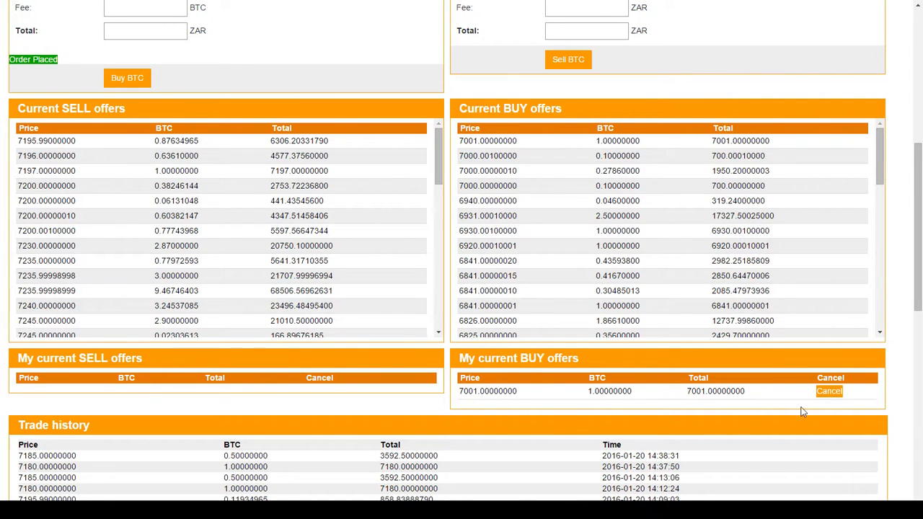
{"action": "scroll", "scroll_direction": "up", "scroll_amount": 3}
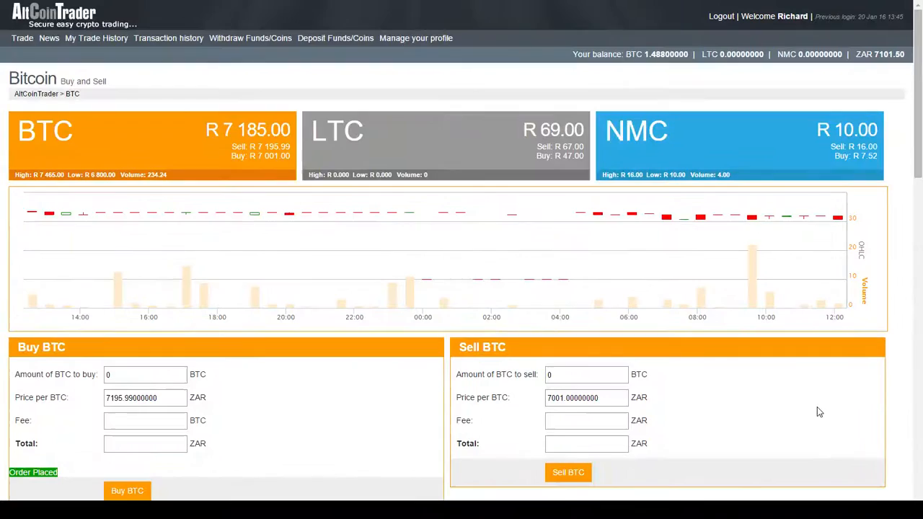
{"action": "scroll", "scroll_direction": "down", "scroll_amount": 3}
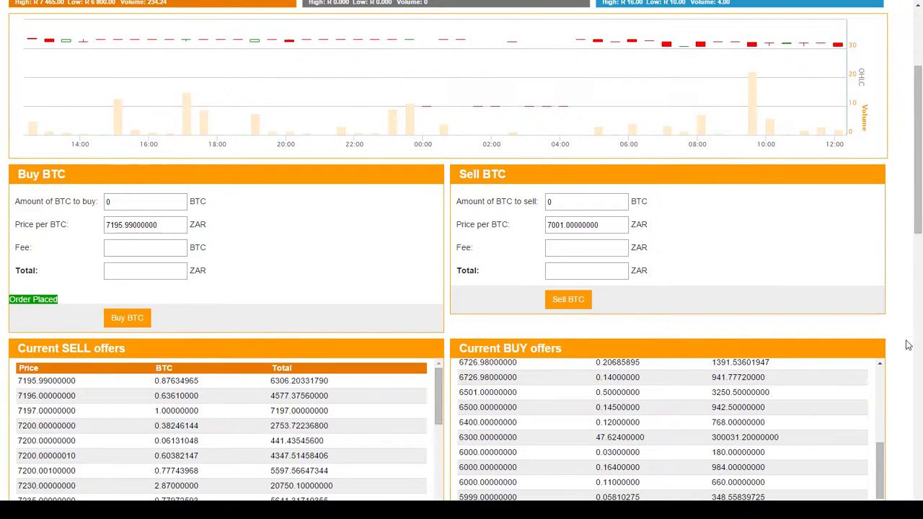
{"action": "scroll", "scroll_direction": "down", "scroll_amount": 3}
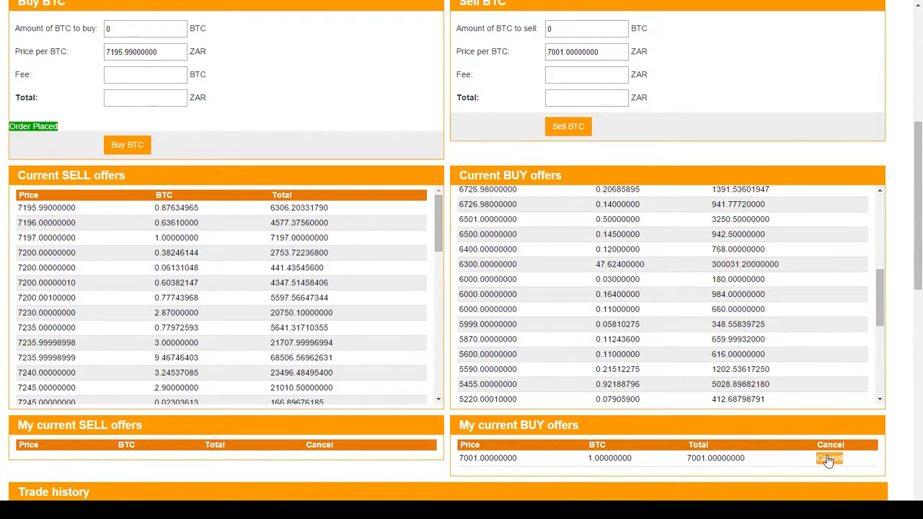
- Cancel the pending 1 BTC buy order at 7001 ZAR in My current BUY offers
{"action": "left_click", "coordinate": [829, 458]}
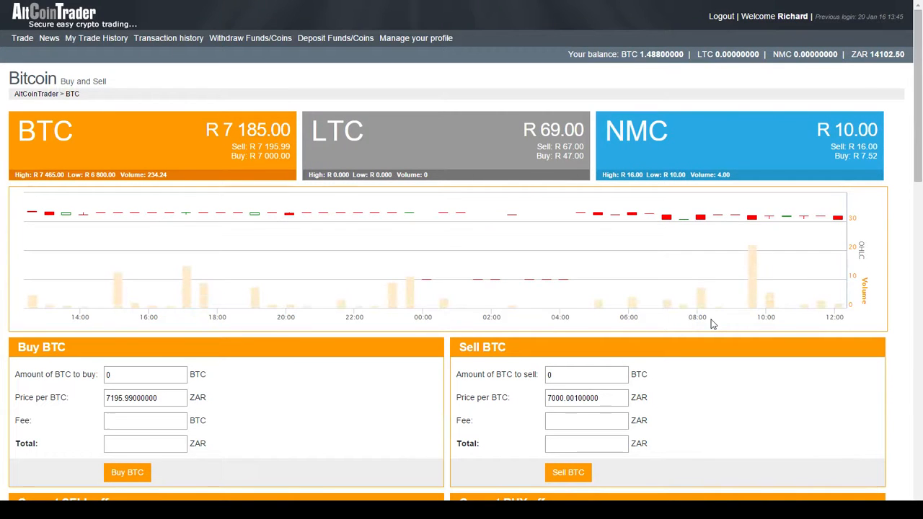
{"action": "scroll", "scroll_direction": "down", "scroll_amount": 3}
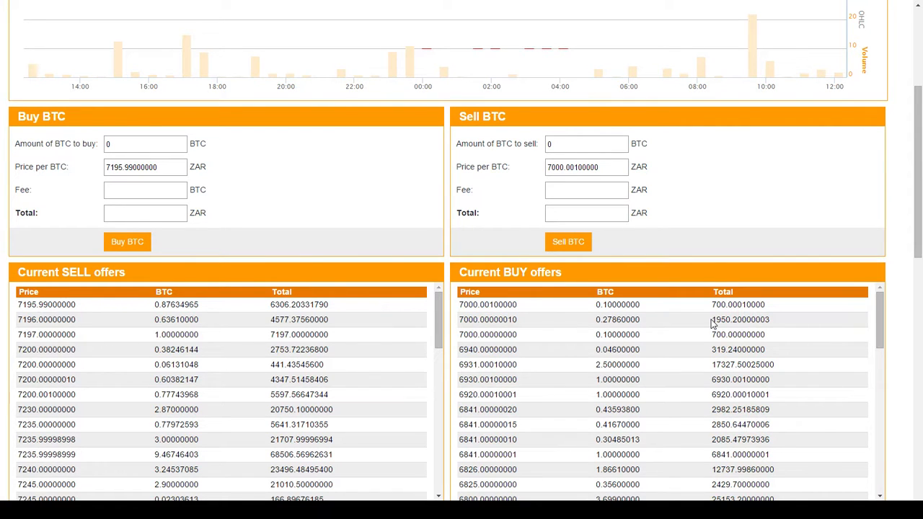
{"action": "mouse_move", "coordinate": [342, 195]}
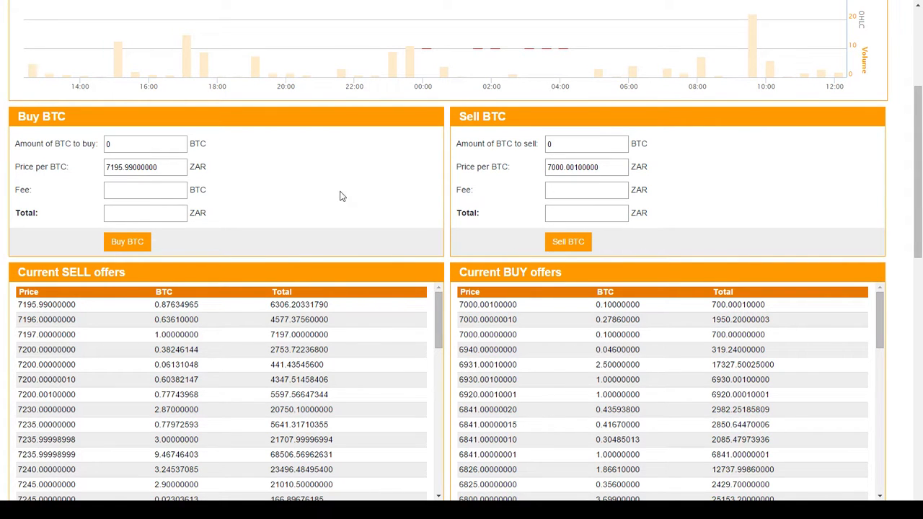
{"action": "scroll", "scroll_direction": "up", "scroll_amount": 3}
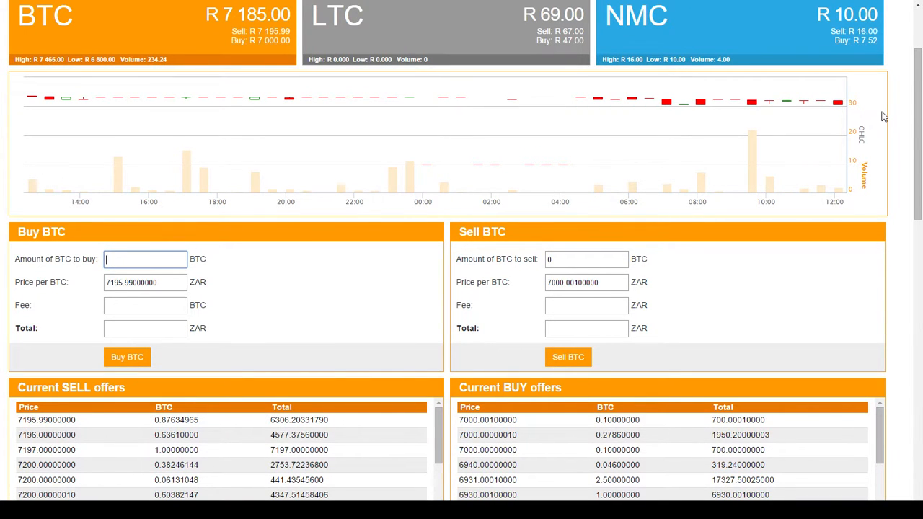
- Submit an immediate buy of 0.0975 BTC at 7195.99 ZAR, about 701.61 ZAR total
{"action": "type", "text": "1"}
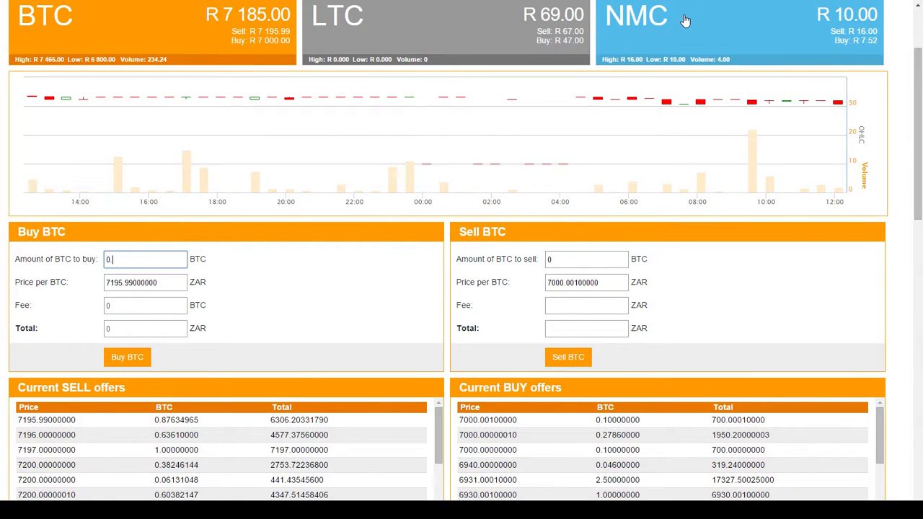
{"action": "type", "text": "0.1"}
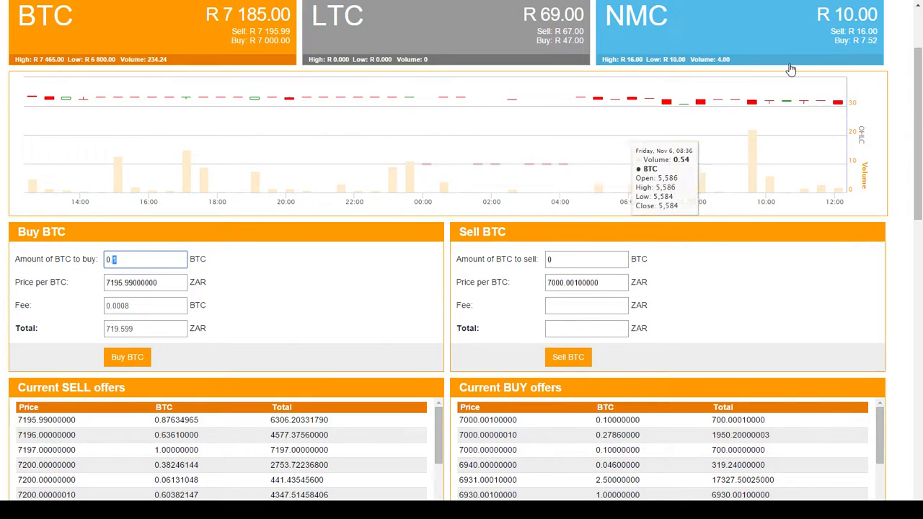
{"action": "type", "text": "0.9"}
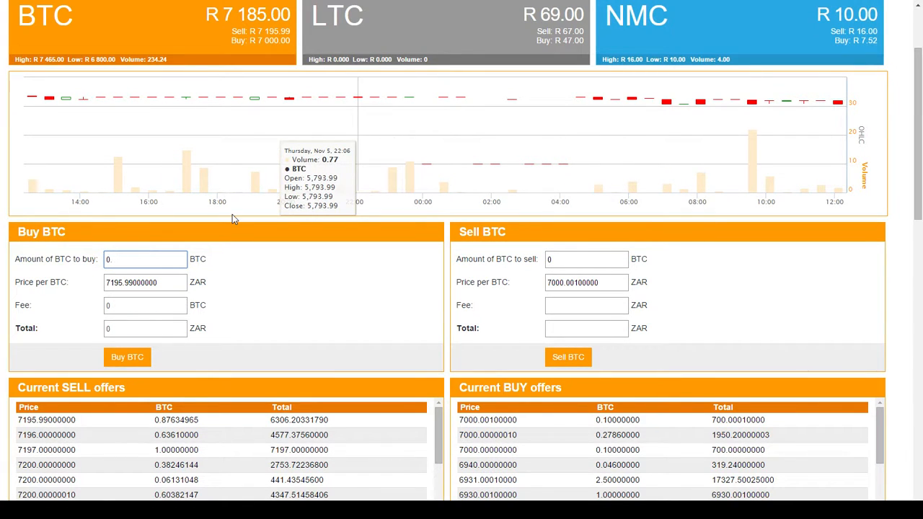
{"action": "type", "text": "0.09"}
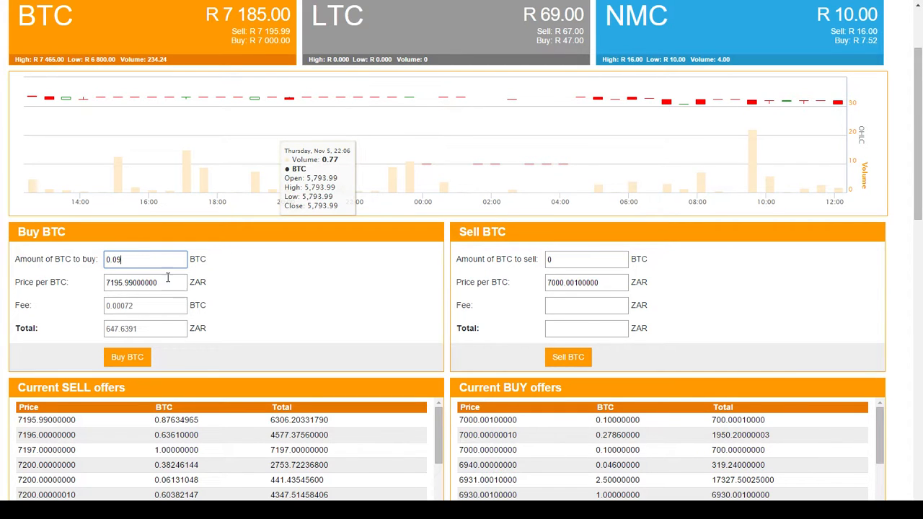
{"action": "type", "text": "5"}
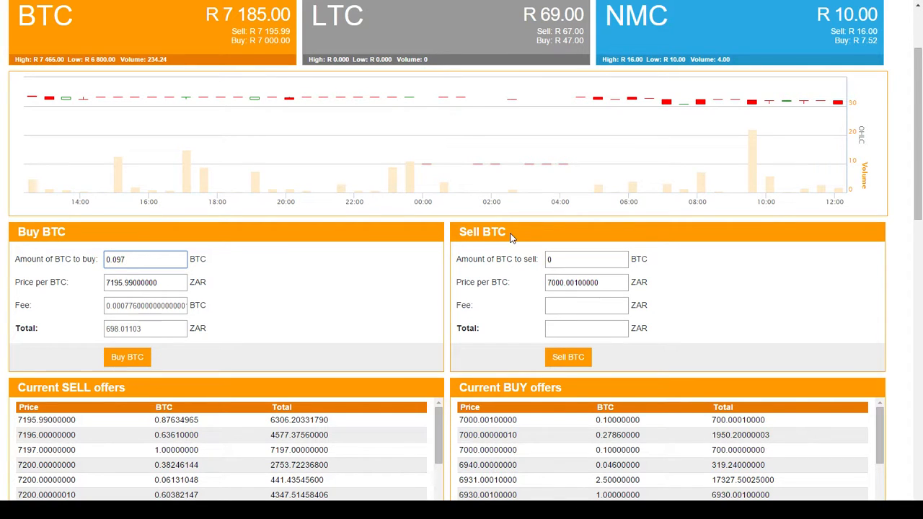
{"action": "type", "text": "5"}
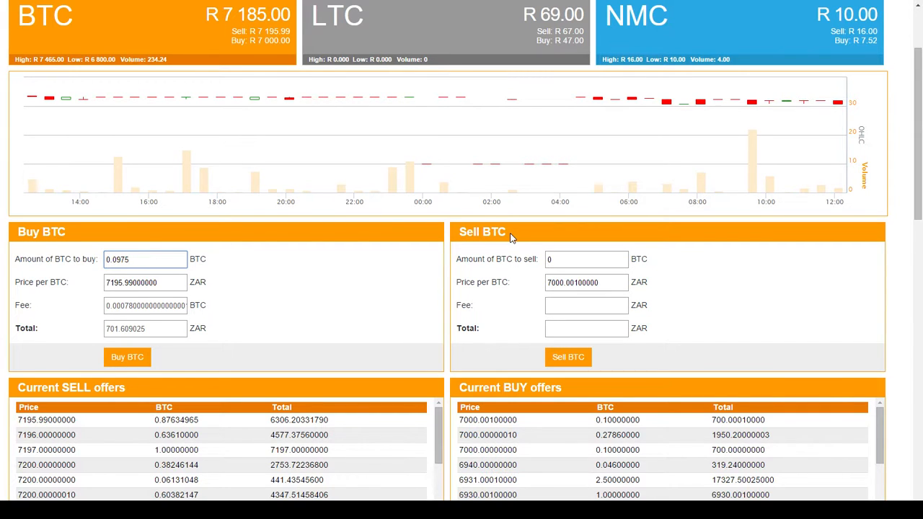
{"action": "mouse_move", "coordinate": [323, 319]}
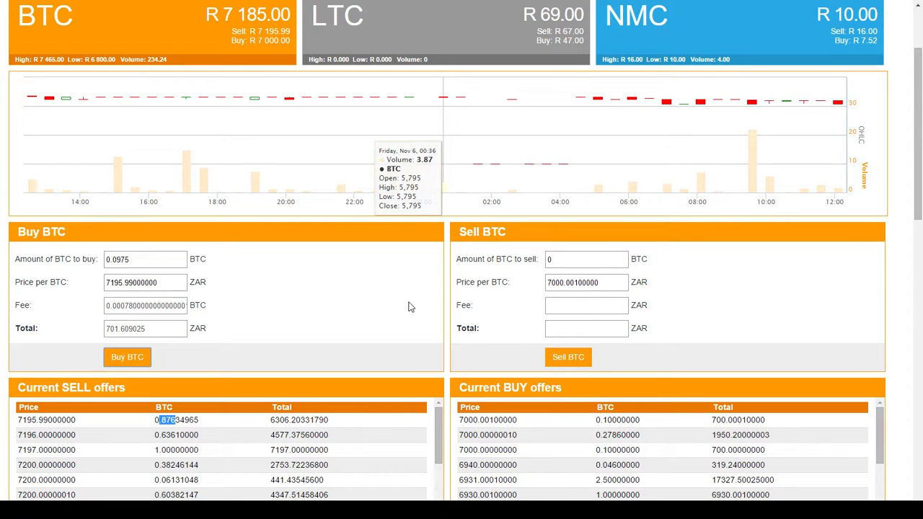
{"action": "left_click", "coordinate": [127, 357]}
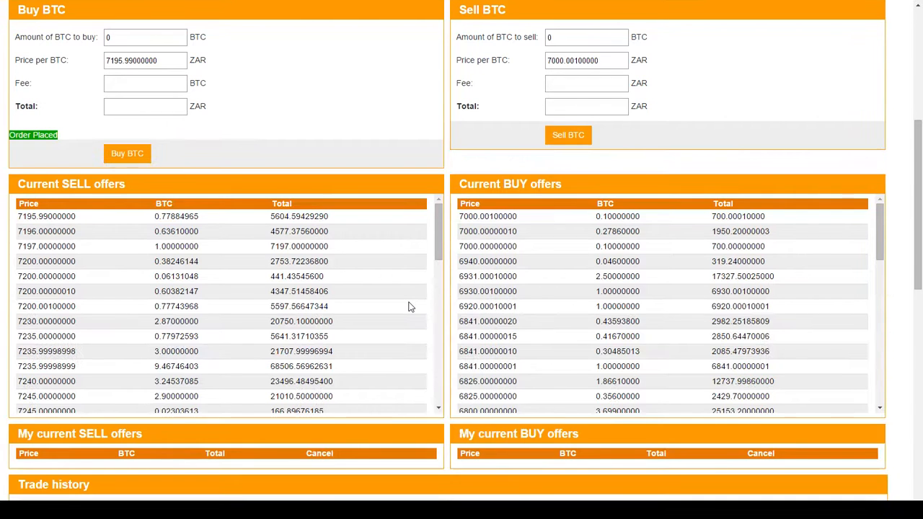
{"action": "scroll", "scroll_direction": "up", "scroll_amount": 3}
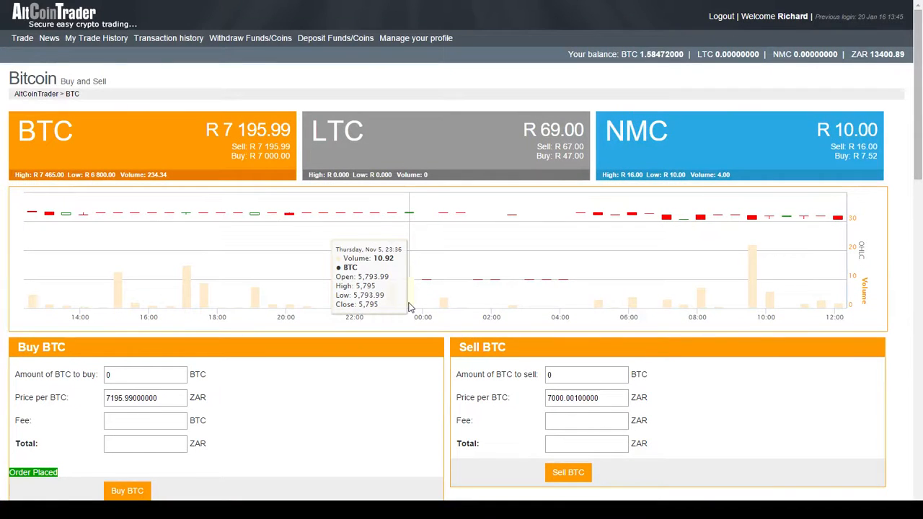
{"action": "scroll", "scroll_direction": "down", "scroll_amount": 3}
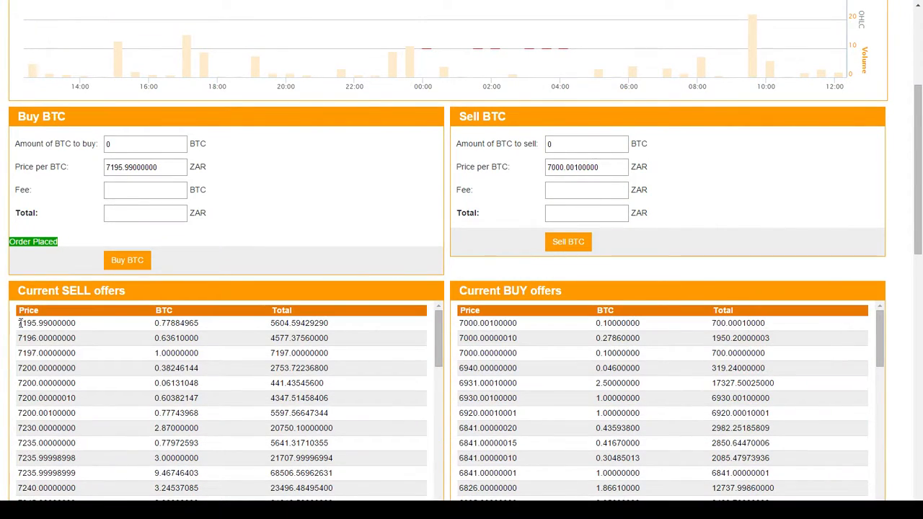
{"action": "double_click", "coordinate": [33, 323]}
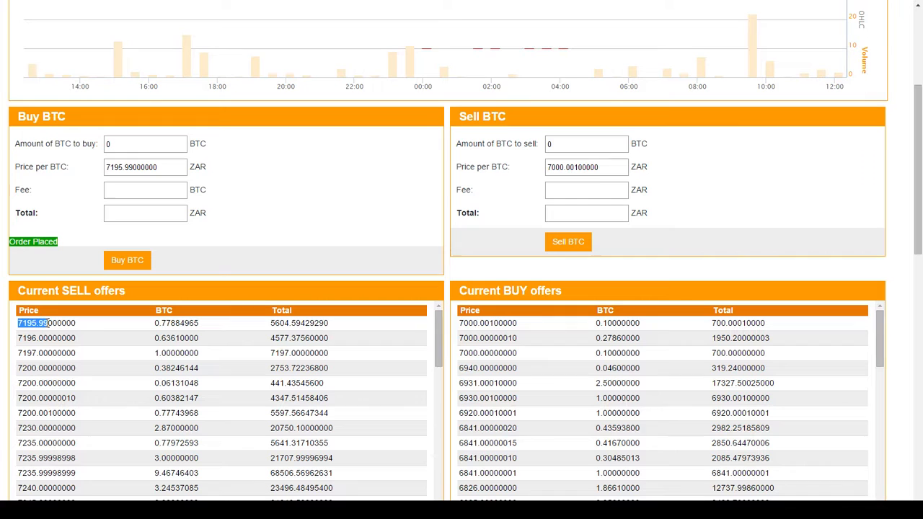
{"action": "scroll", "scroll_direction": "up", "scroll_amount": 3}
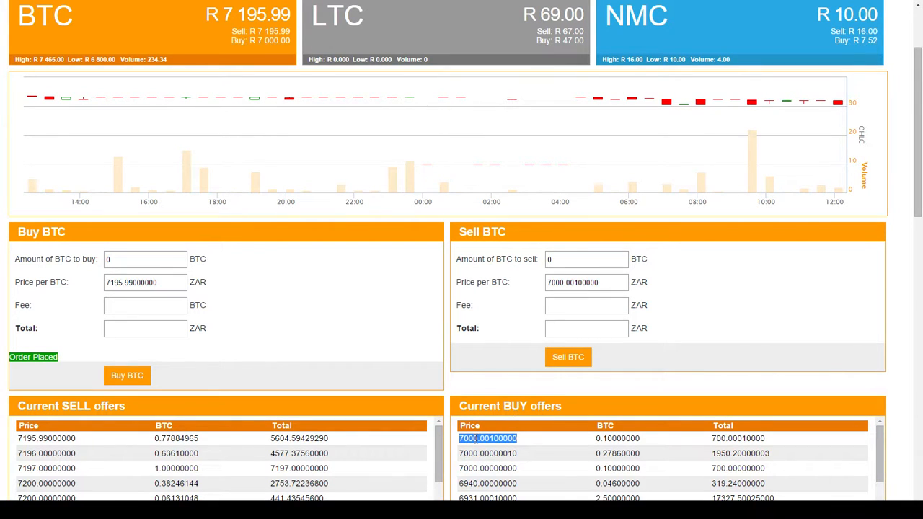
{"action": "scroll", "scroll_direction": "up", "scroll_amount": 3}
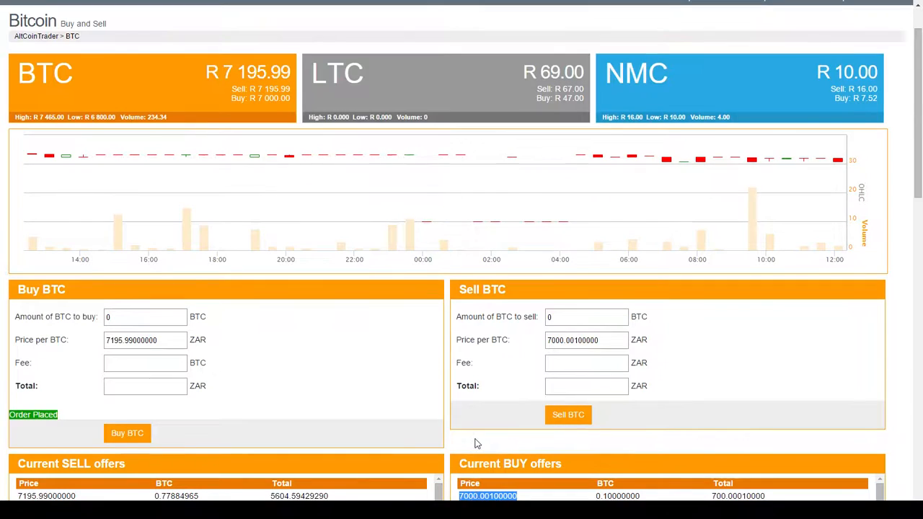
{"action": "scroll", "scroll_direction": "up", "scroll_amount": 3}
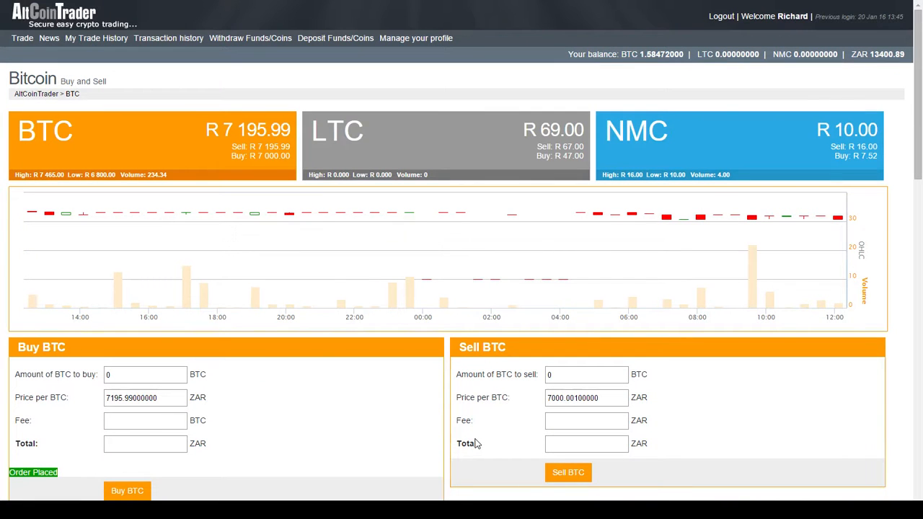